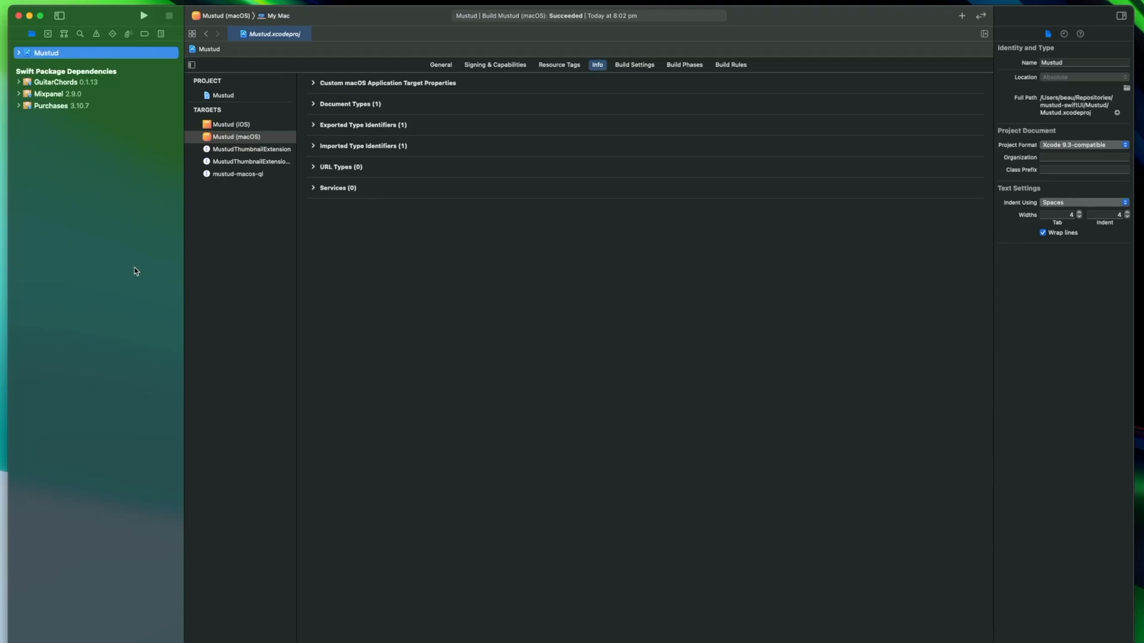
# Step: Expand the Mustud project tree to show Shared, iOS, macOS, Products and Frameworks groups
pyautogui.click(18, 52)
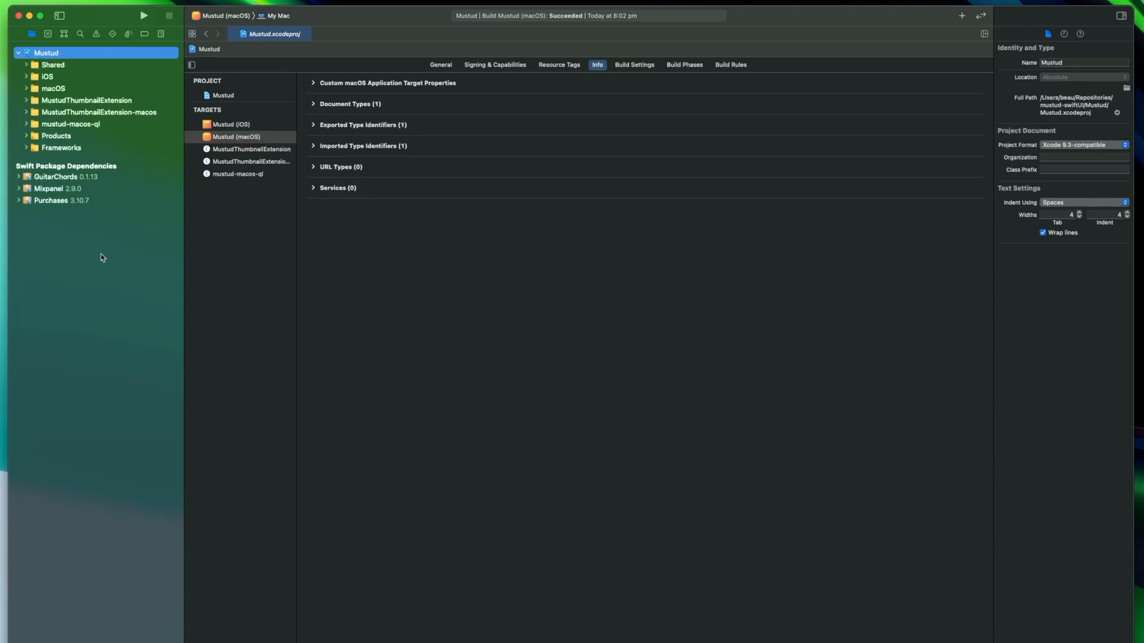
pyautogui.moveTo(104, 269)
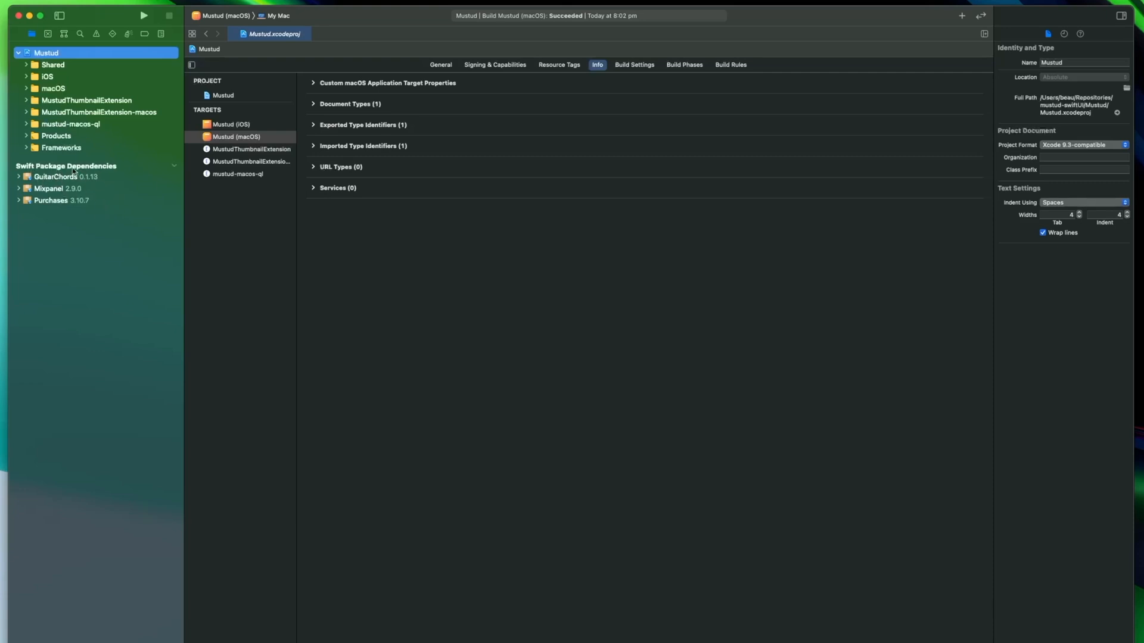
pyautogui.moveTo(84, 212)
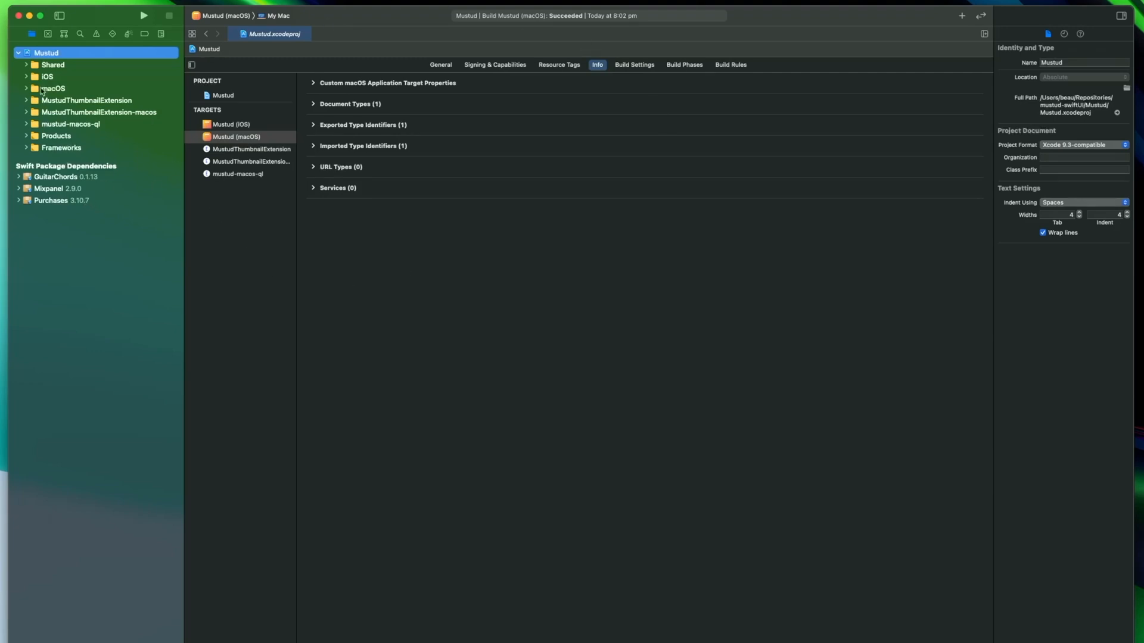
pyautogui.moveTo(58, 183)
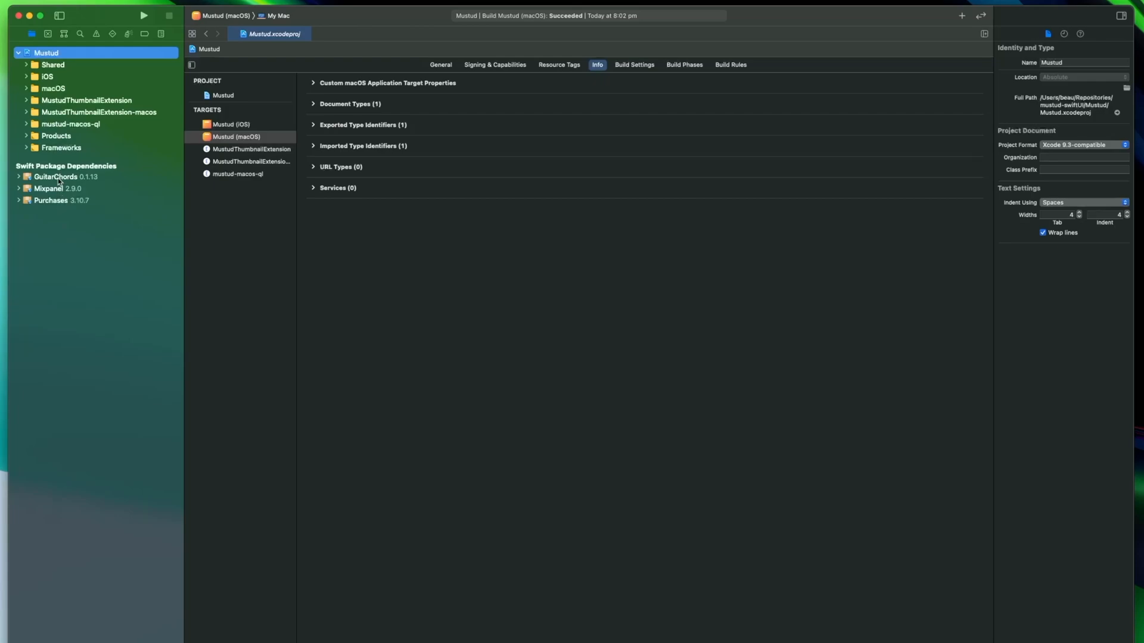
# Step: Show the Purchases package README.md describing the RevenueCat subscriptions framework
pyautogui.click(56, 176)
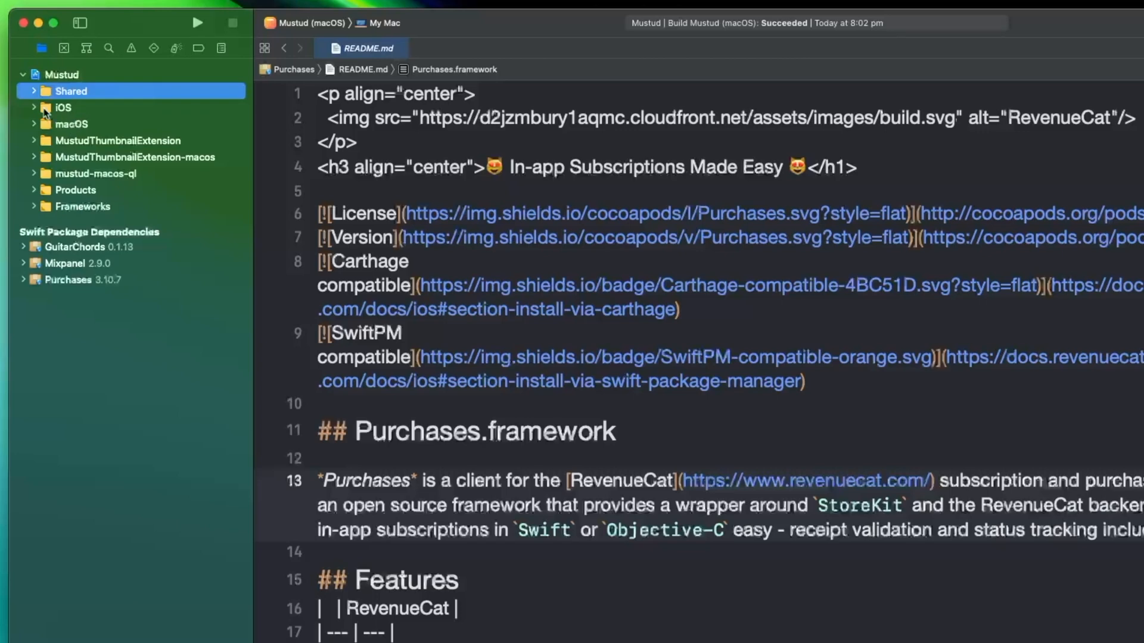
# Step: Expand the iOS group and its Views folder, then the macOS group and its Model folder
pyautogui.click(33, 107)
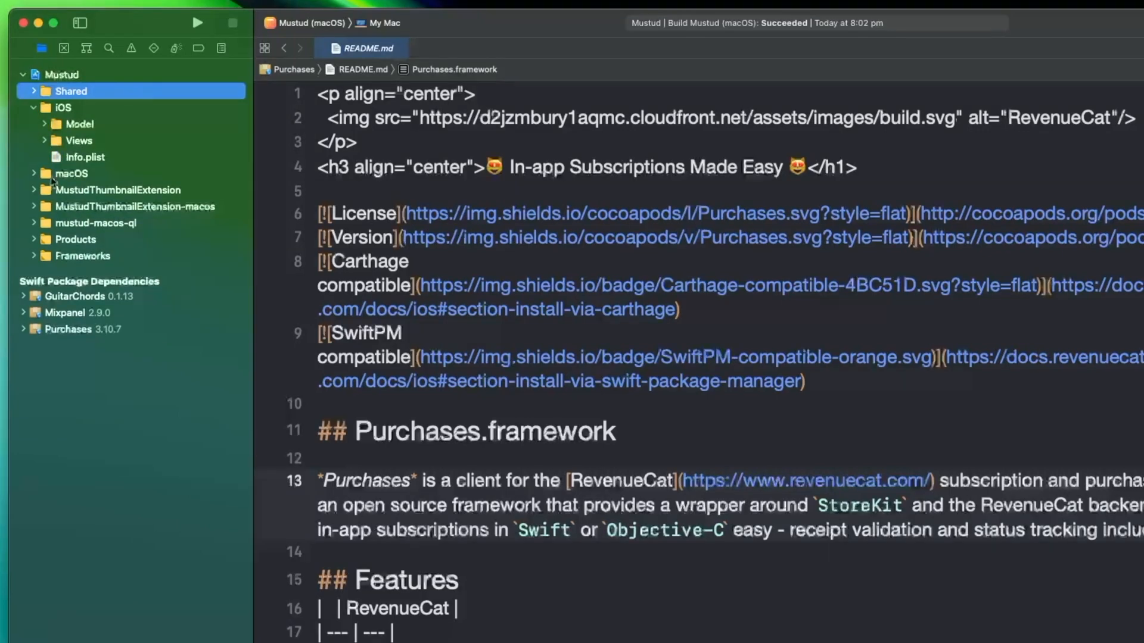
pyautogui.click(53, 140)
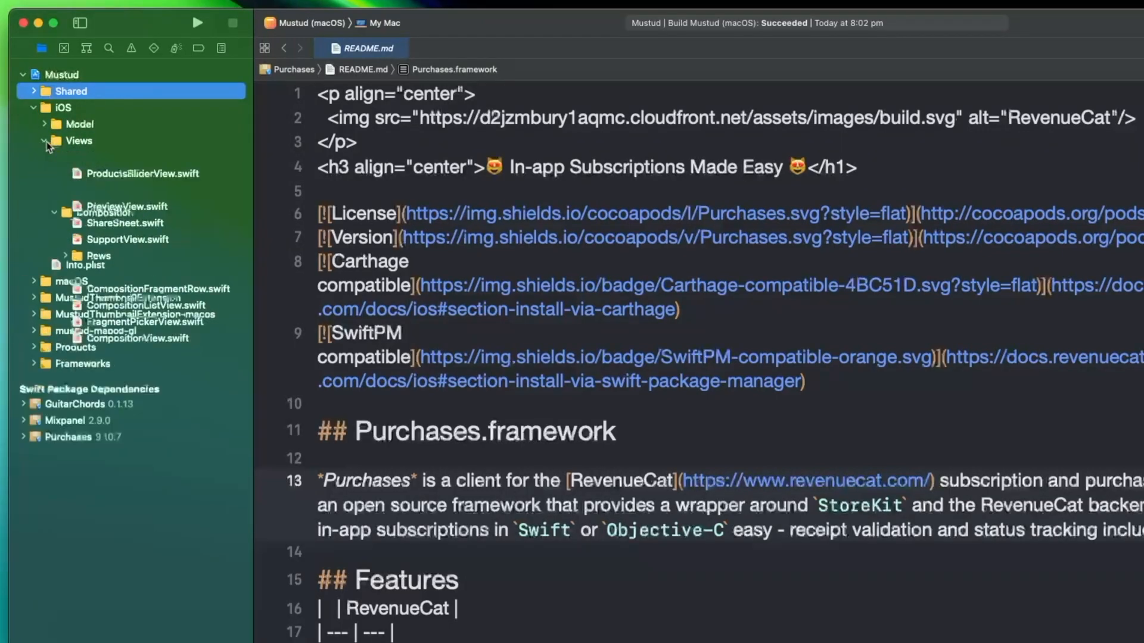
pyautogui.click(53, 140)
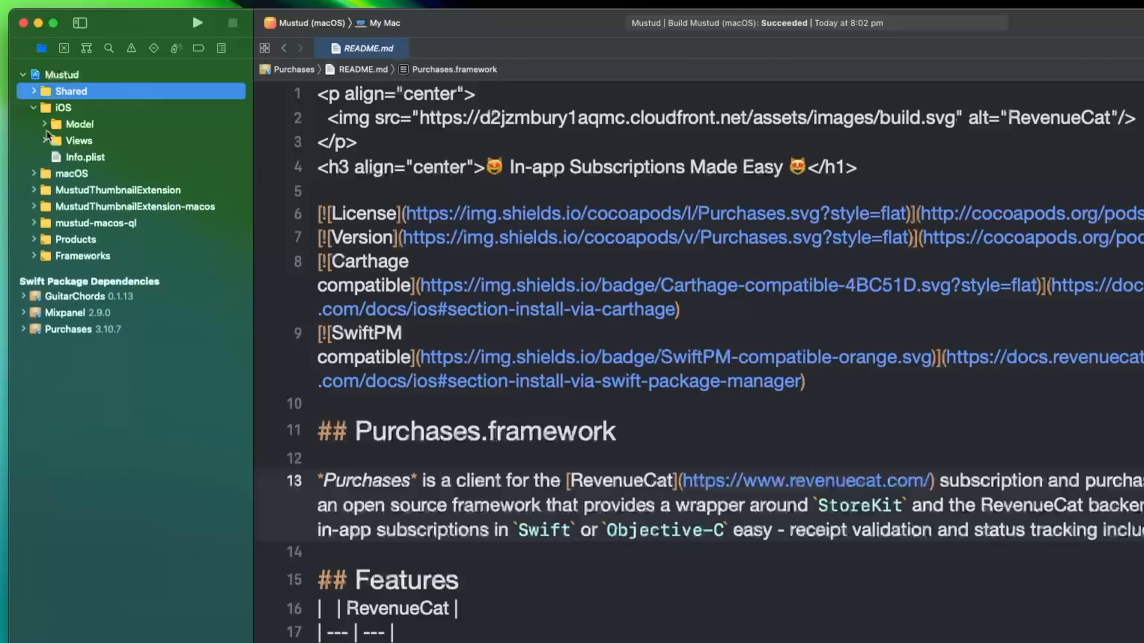
pyautogui.click(62, 123)
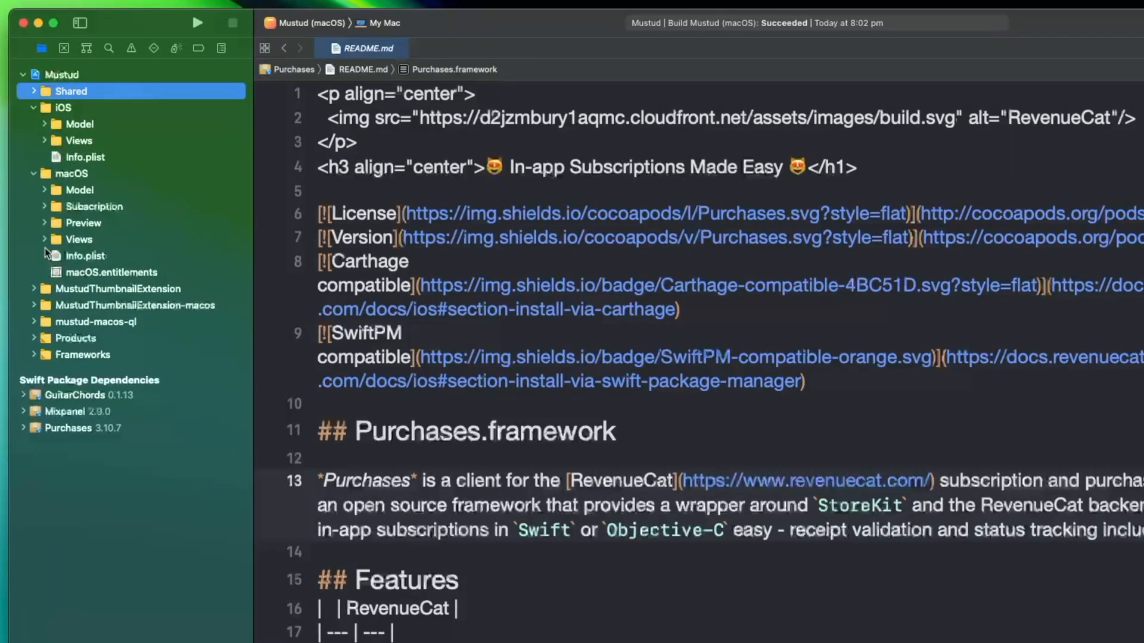
pyautogui.click(45, 190)
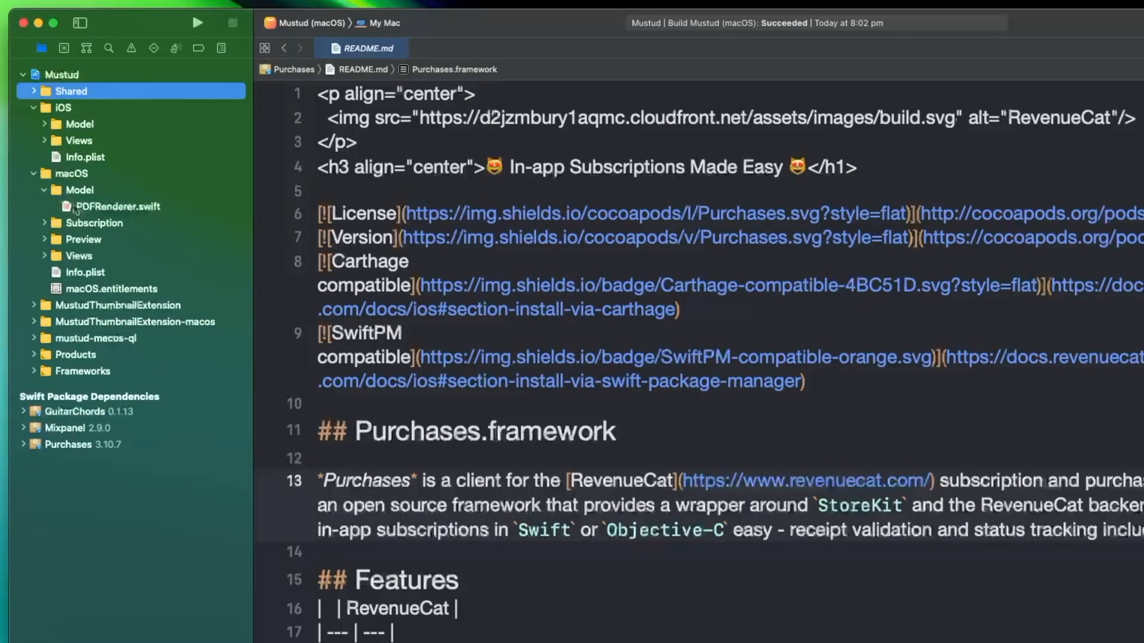
# Step: Show PDFRenderer.swift in the editor, expand Subscription and Composition, then collapse iOS
pyautogui.click(117, 207)
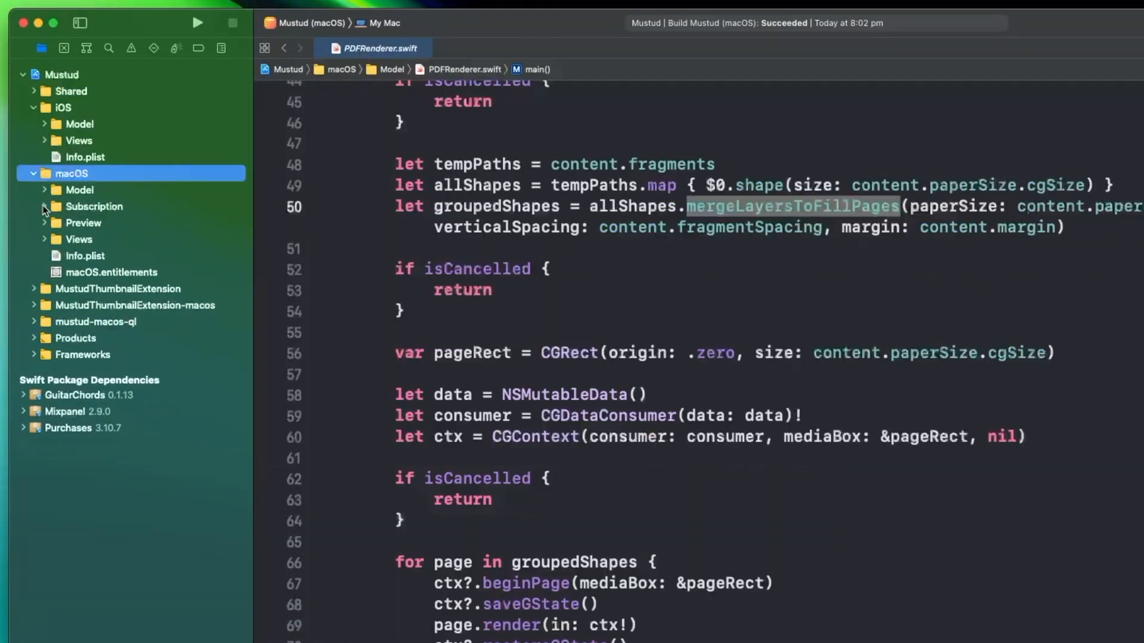
pyautogui.click(45, 206)
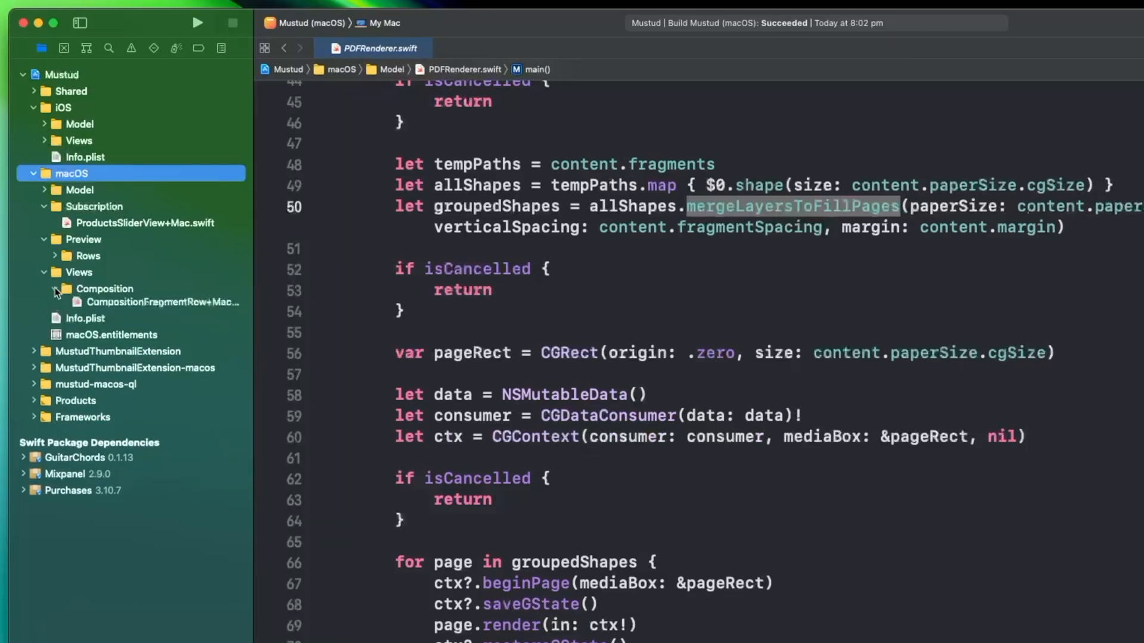
pyautogui.click(54, 288)
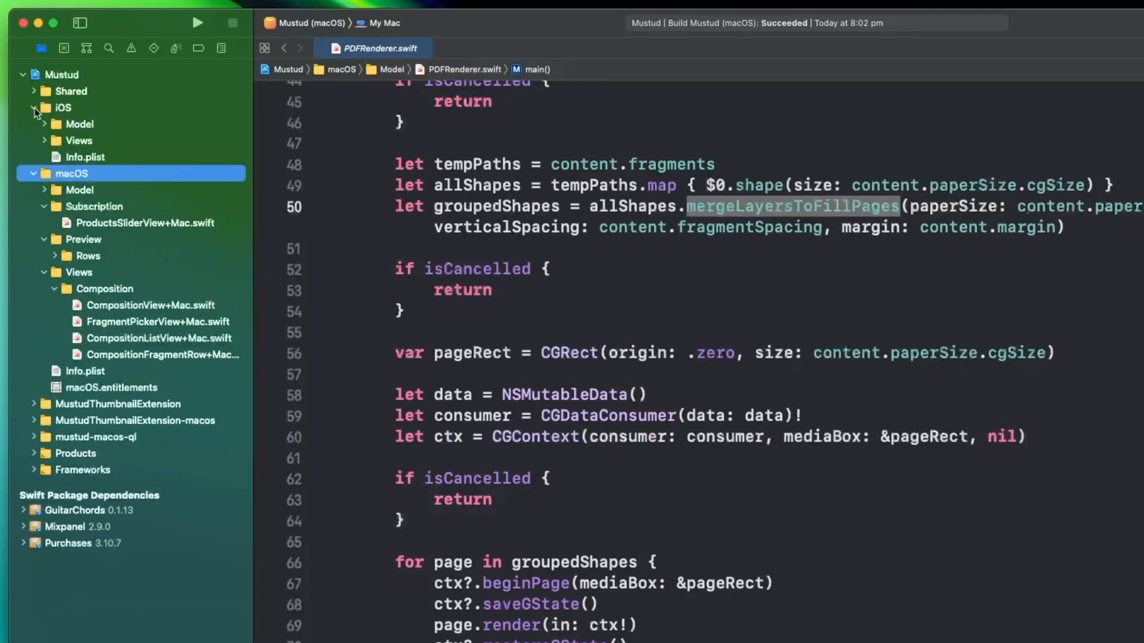
pyautogui.click(43, 173)
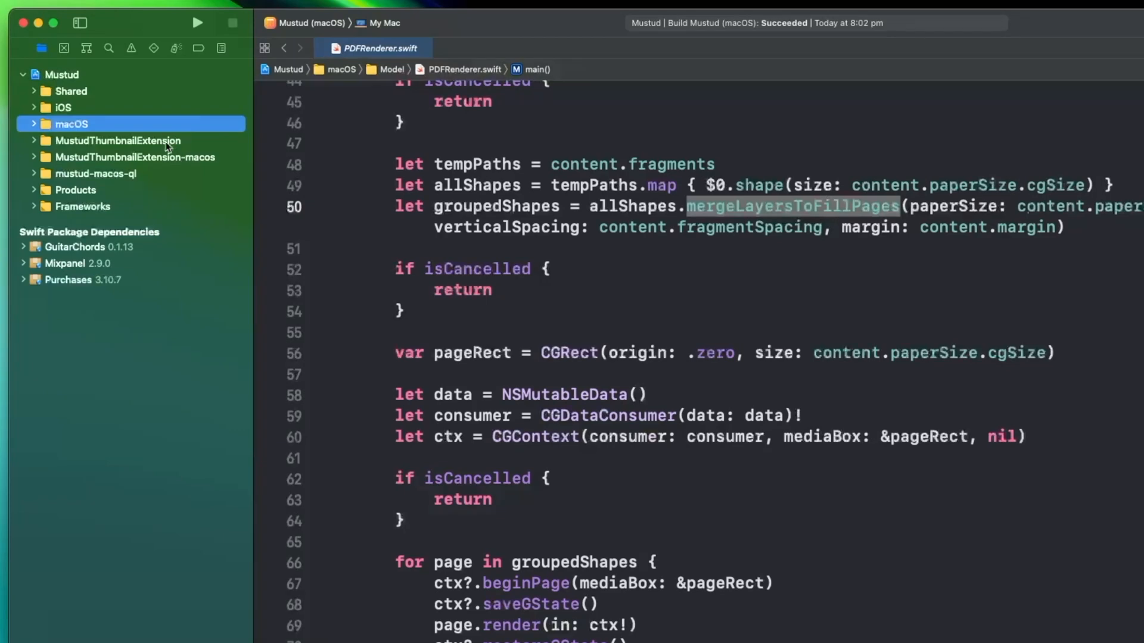
# Step: Show the Mustud project's macOS target Info settings and expand the mustud-macos-ql group
pyautogui.click(117, 140)
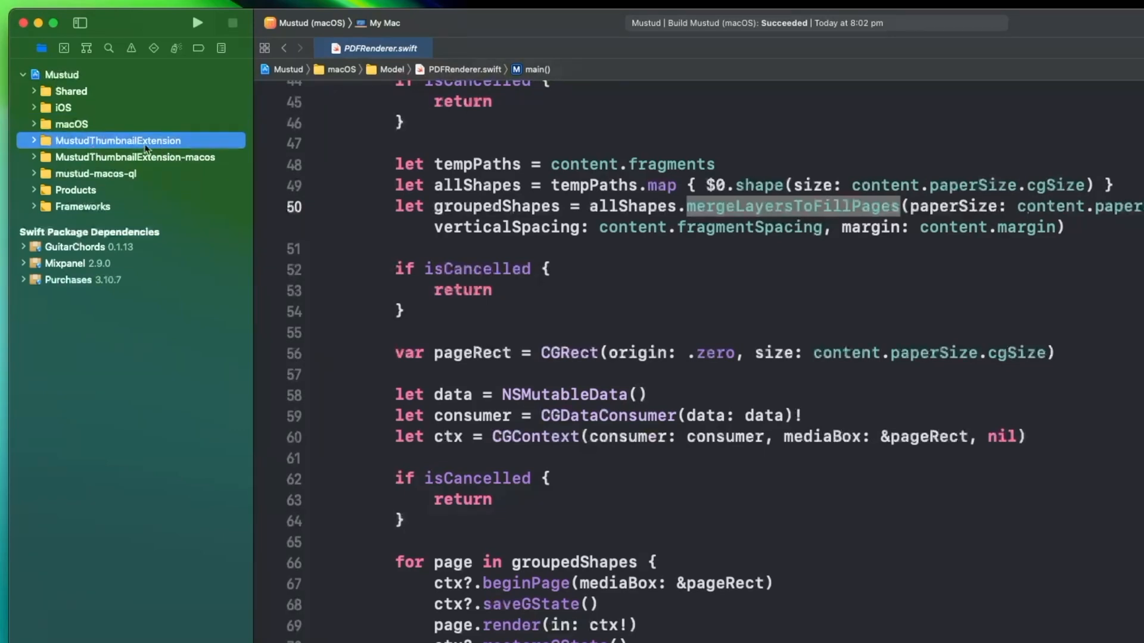
pyautogui.click(62, 73)
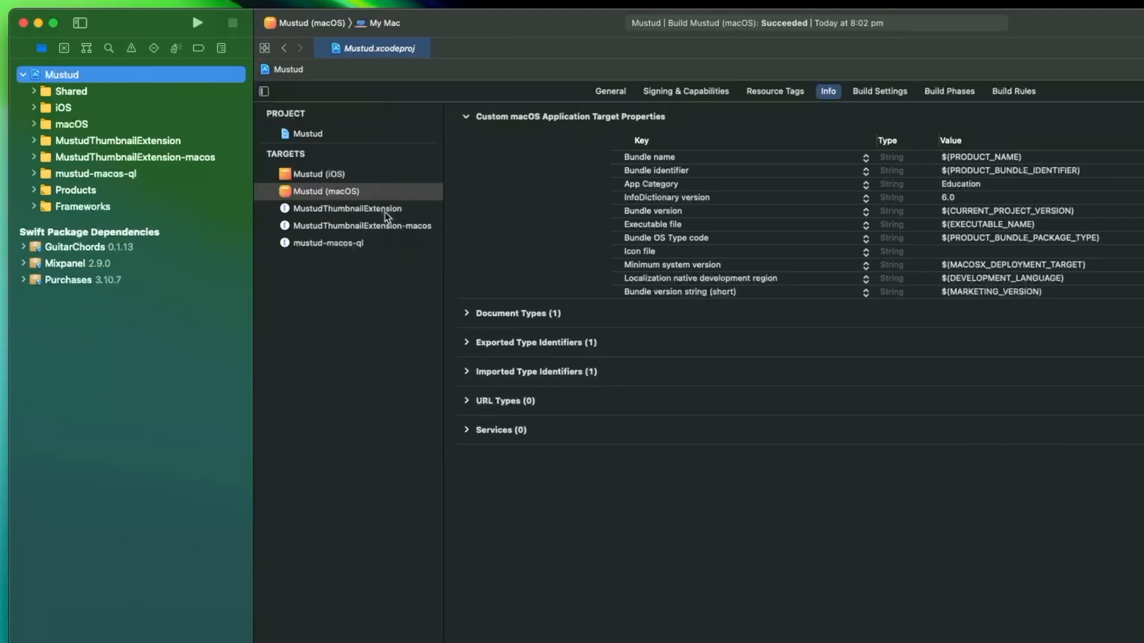
pyautogui.moveTo(217, 192)
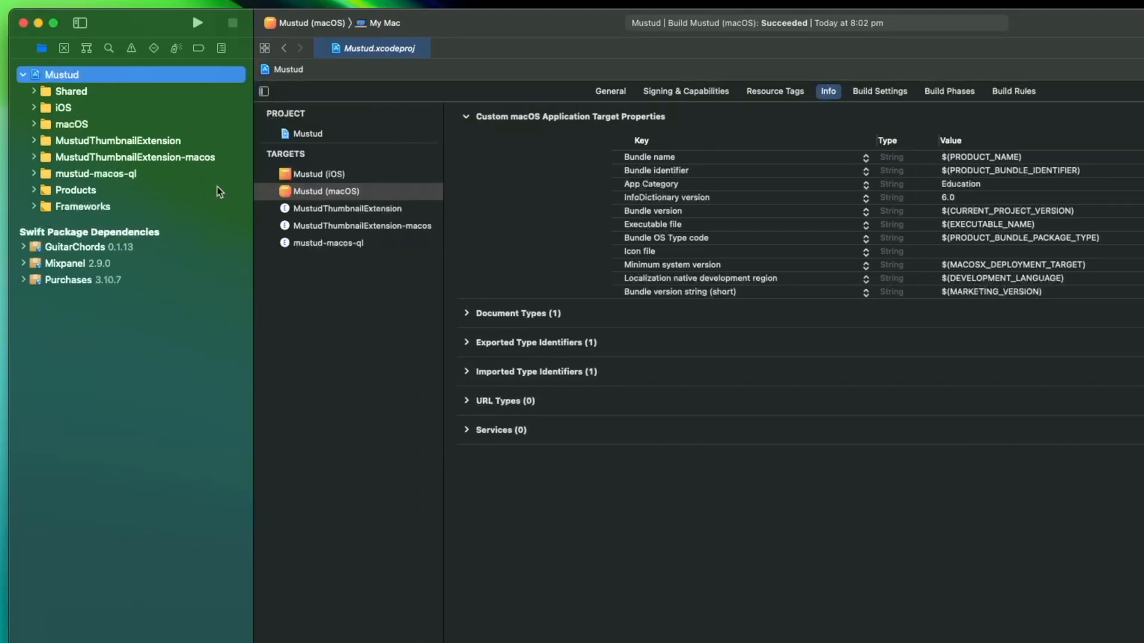
pyautogui.click(117, 140)
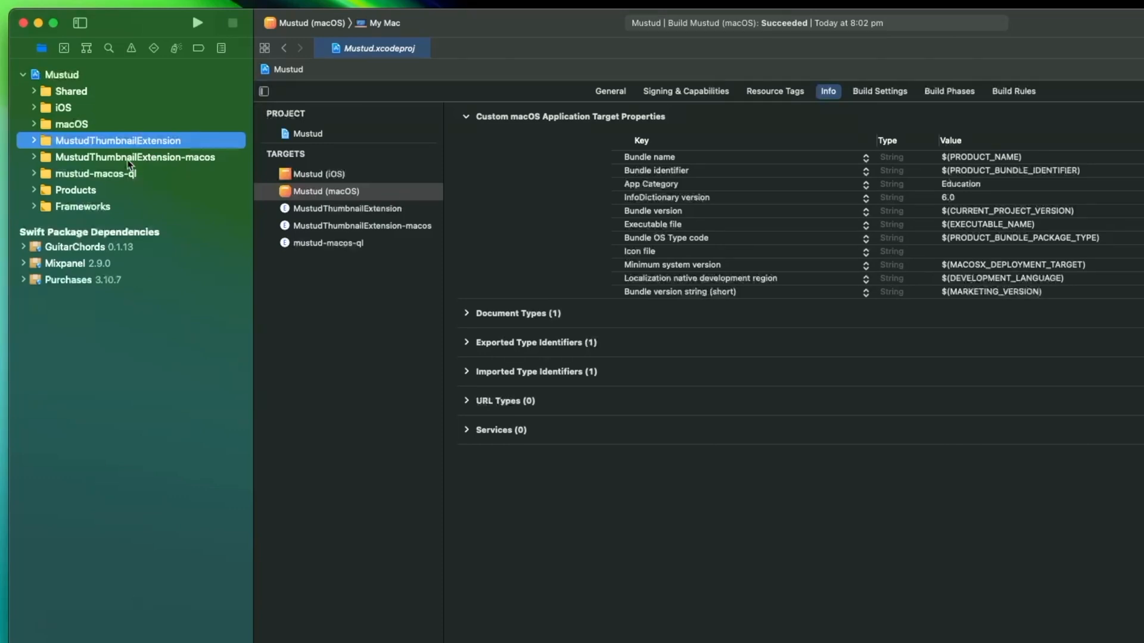
pyautogui.click(134, 157)
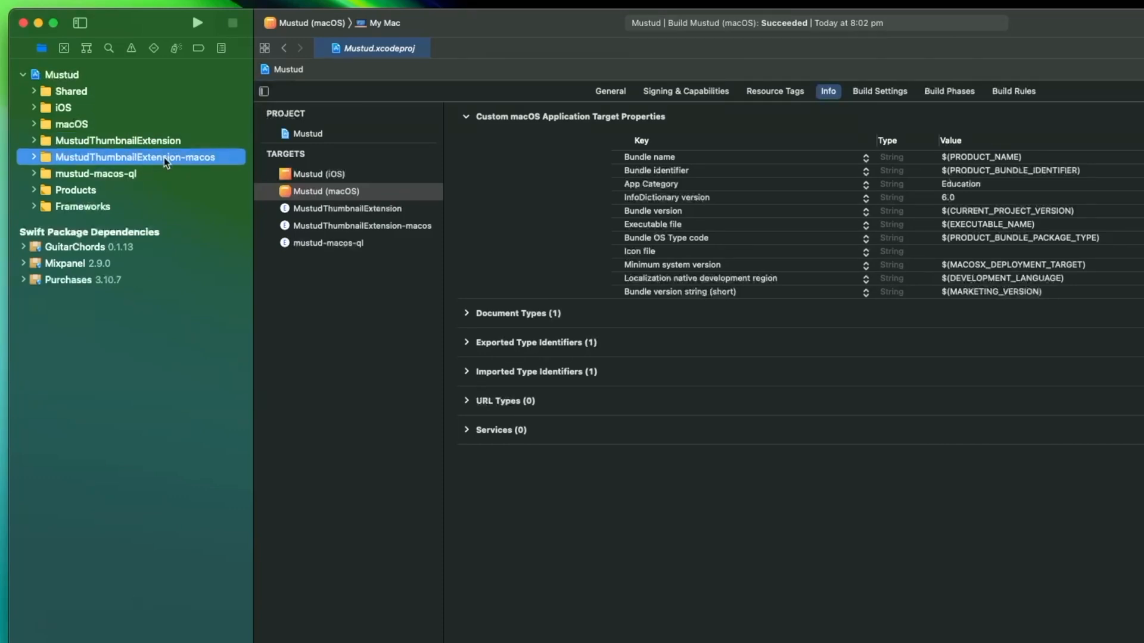
pyautogui.click(34, 173)
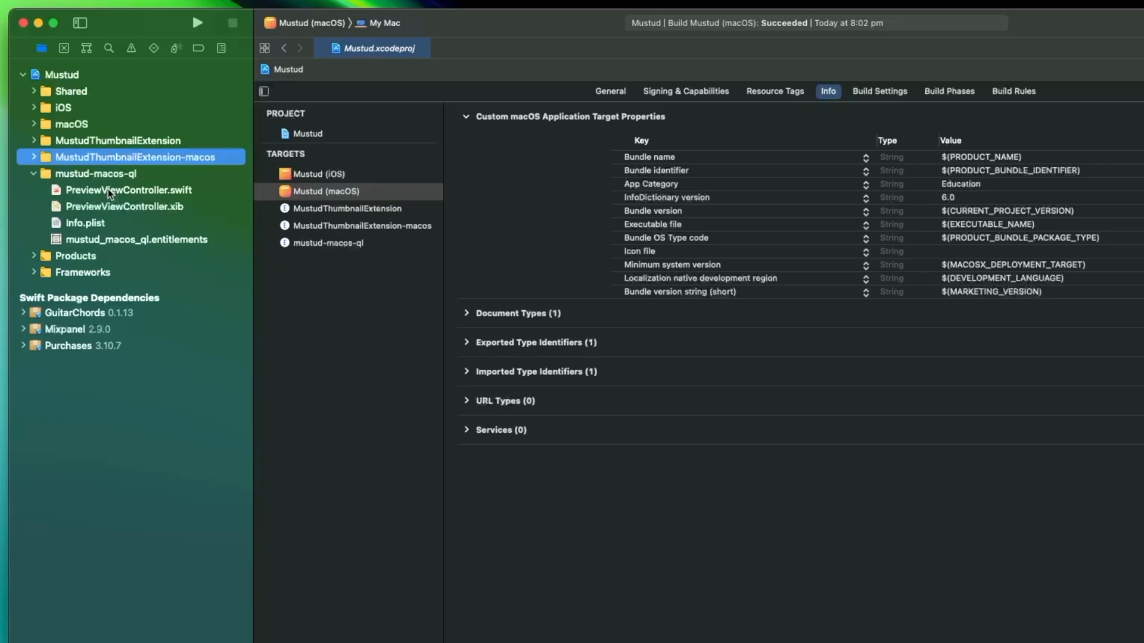
pyautogui.moveTo(120, 190)
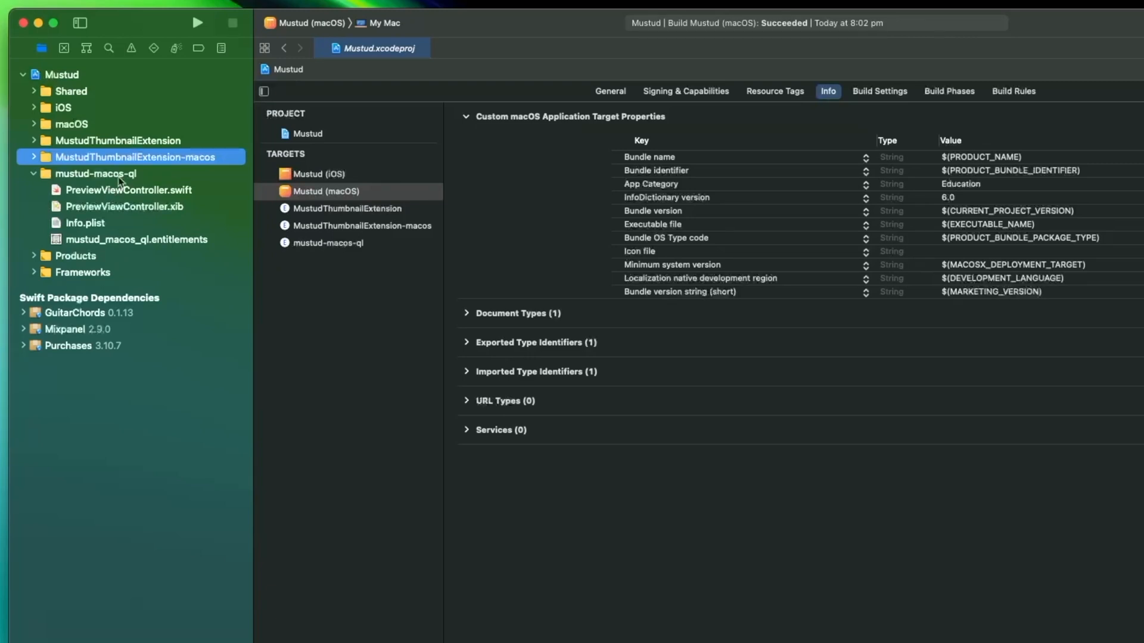
pyautogui.moveTo(133, 221)
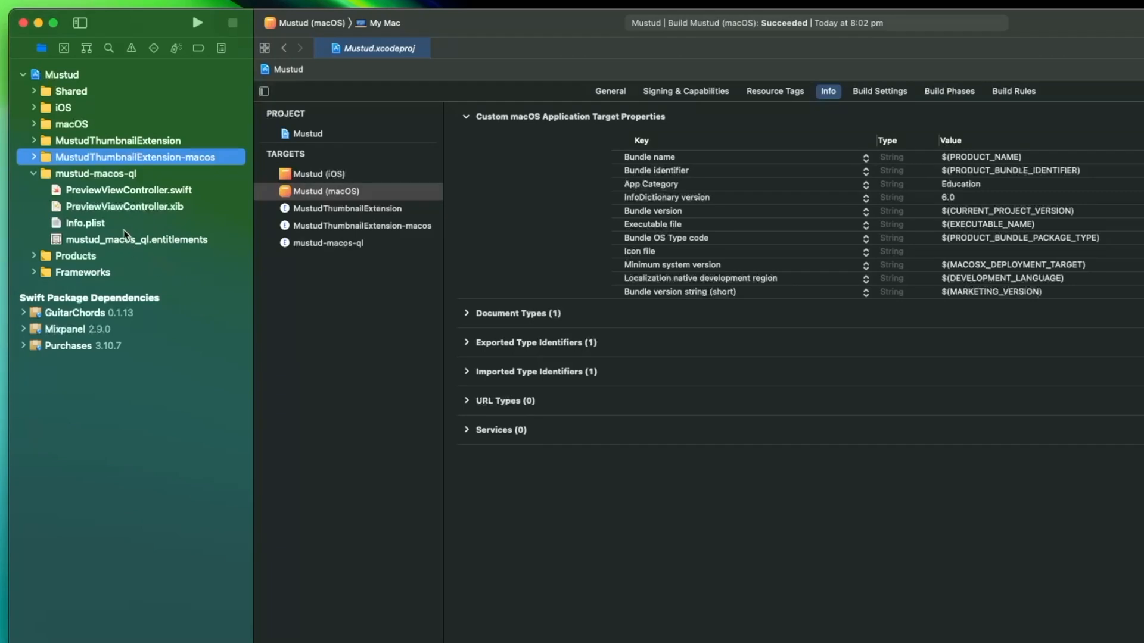
pyautogui.moveTo(307, 358)
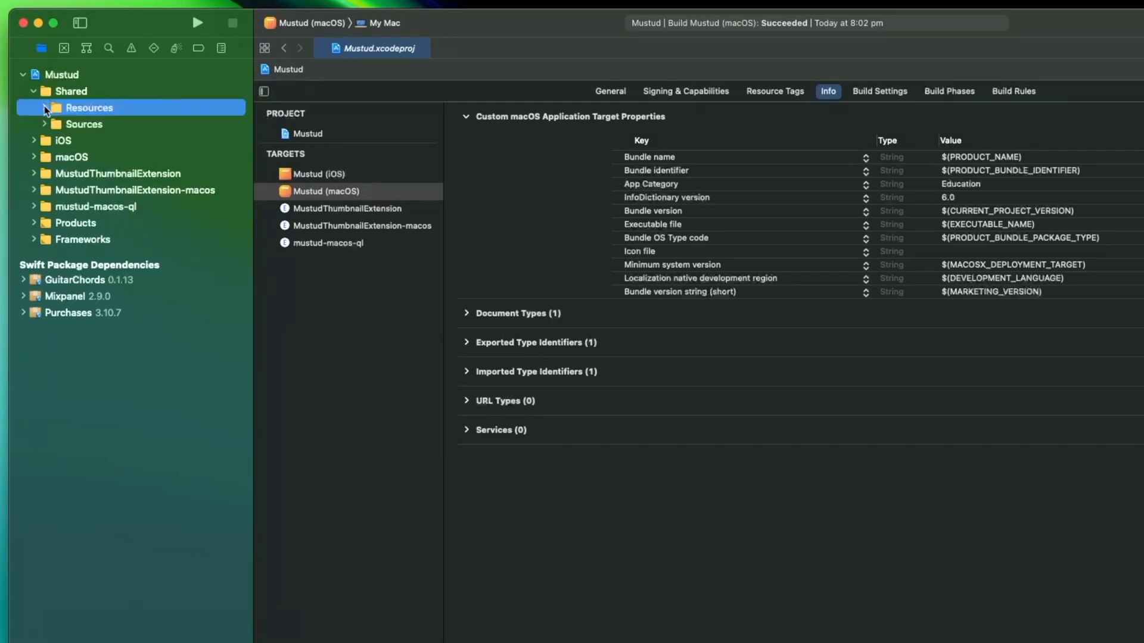
# Step: Expand Shared Resources and browse the FragmentIcons set in Assets.xcassets
pyautogui.click(64, 73)
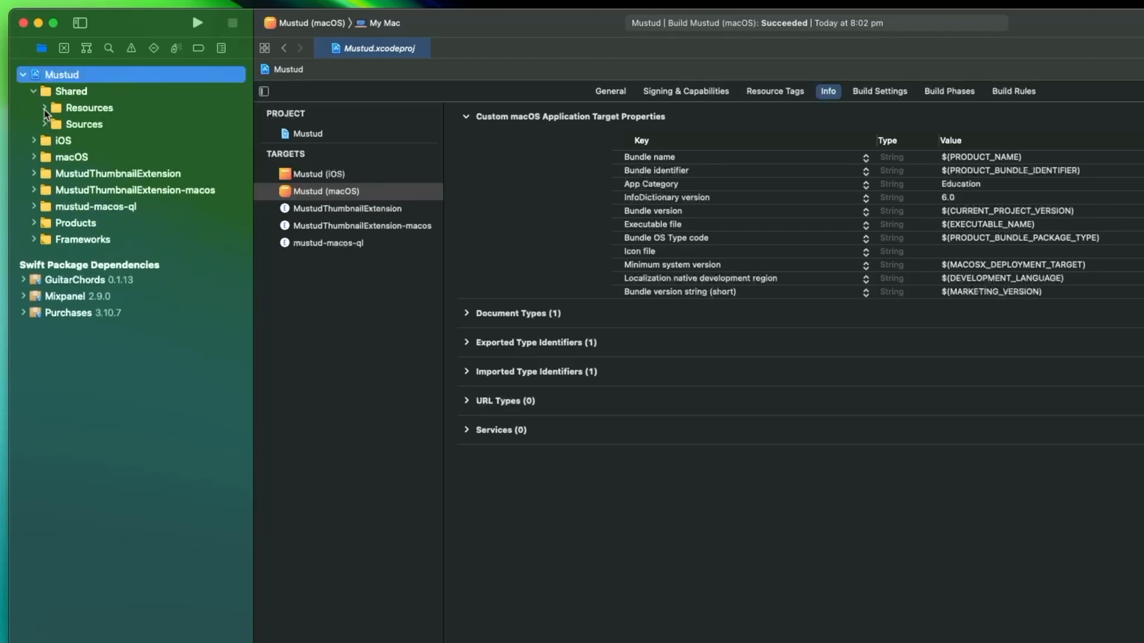
pyautogui.click(90, 107)
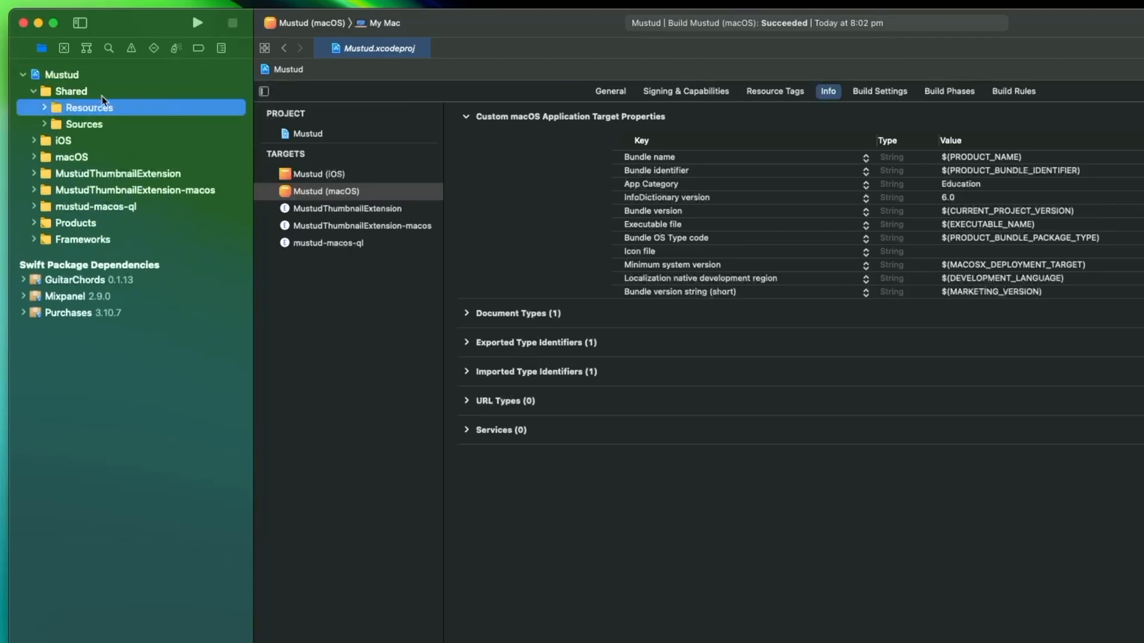
pyautogui.moveTo(107, 126)
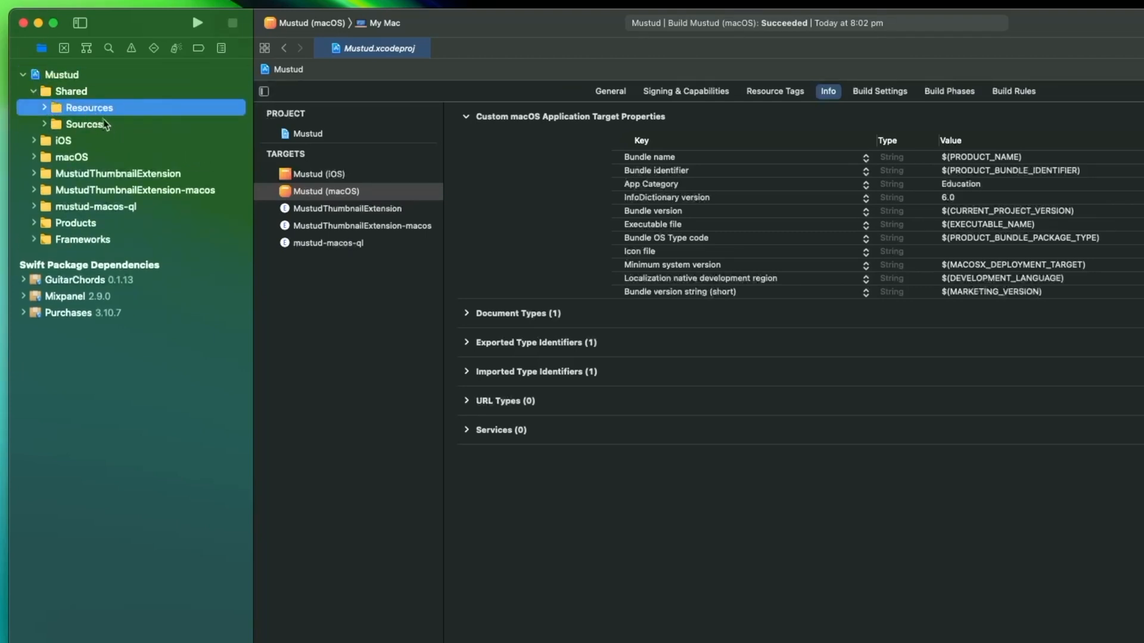
pyautogui.click(45, 107)
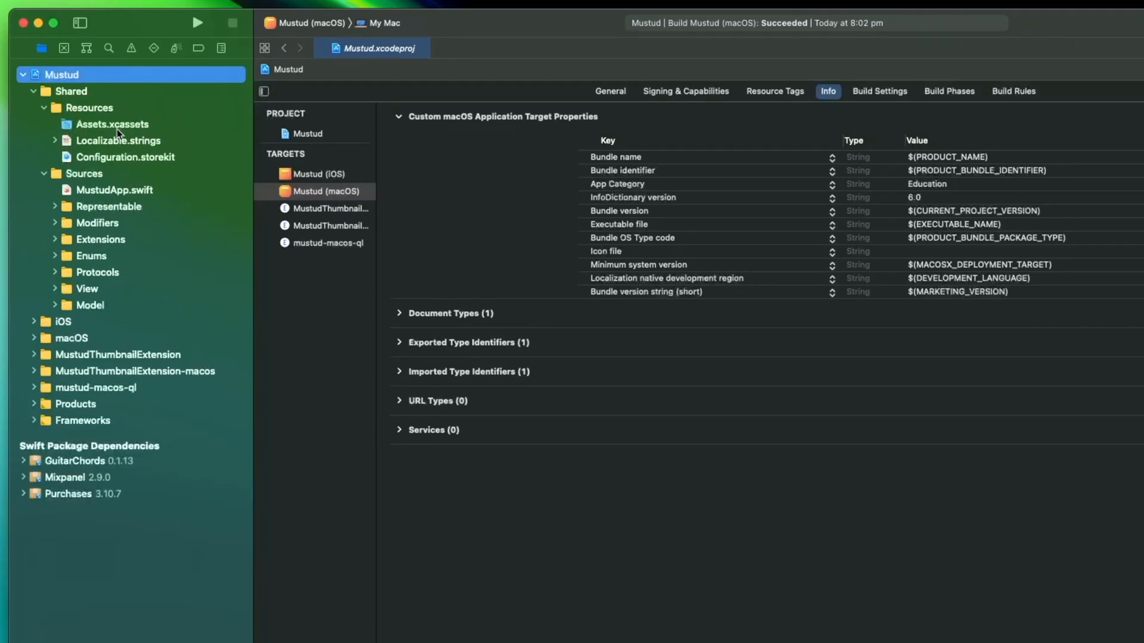
pyautogui.click(112, 124)
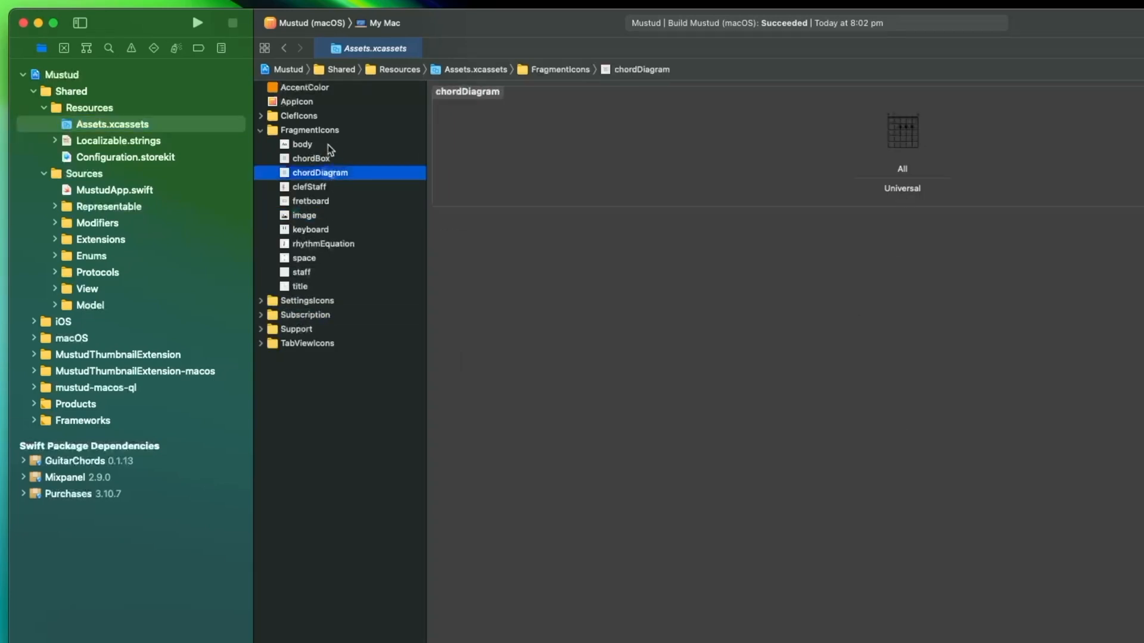
pyautogui.click(309, 130)
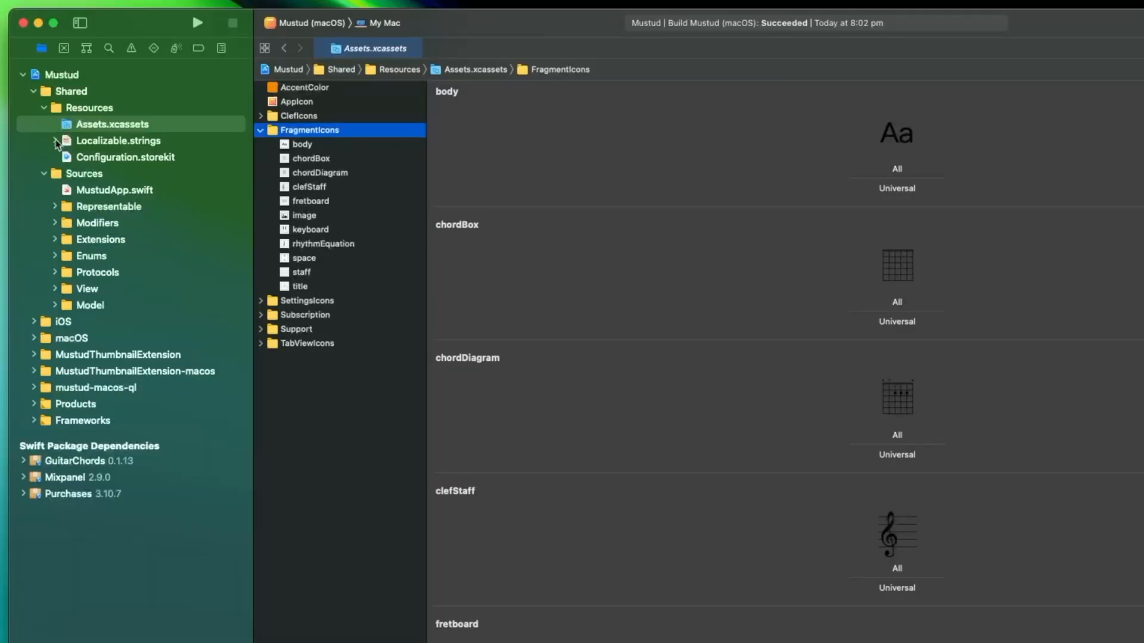
# Step: Show Localizable.strings with its English translation entries in the editor
pyautogui.click(118, 140)
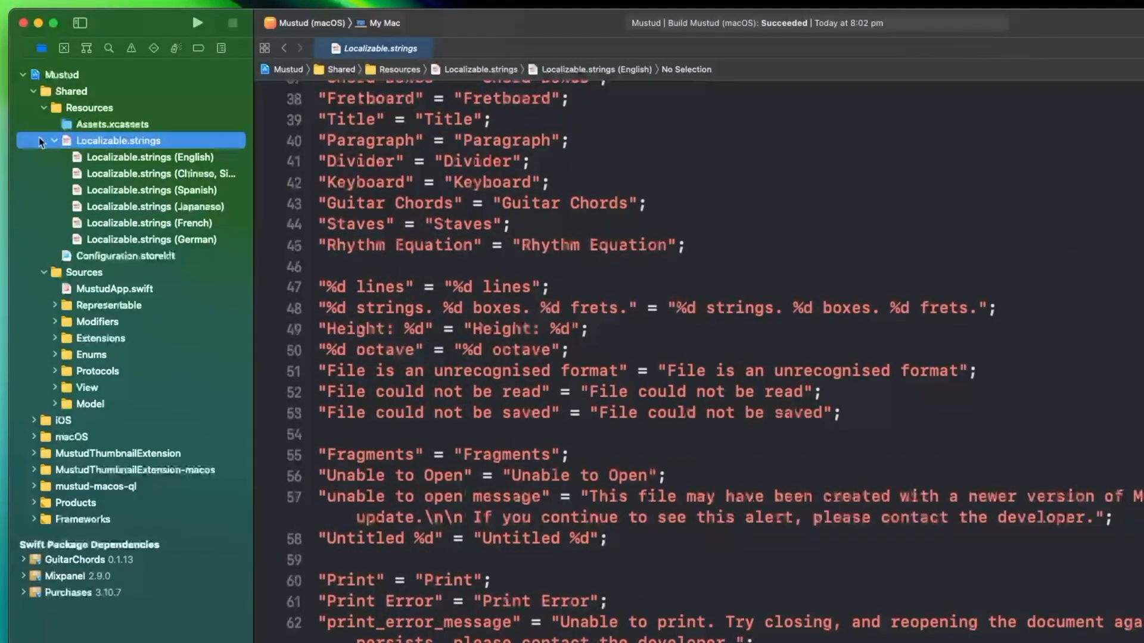
pyautogui.click(54, 139)
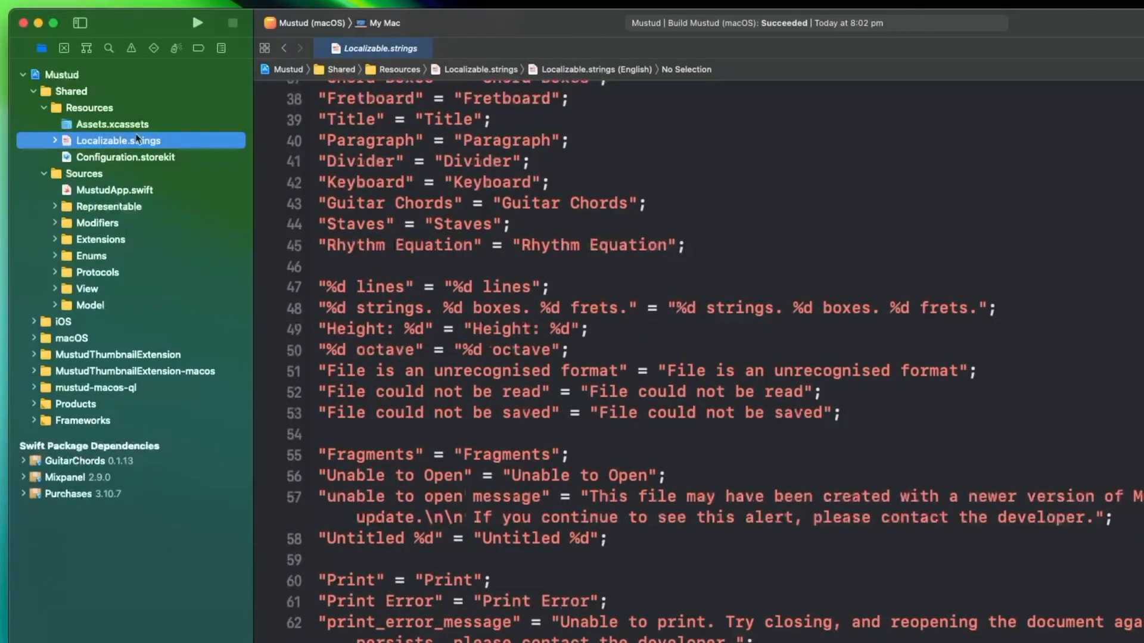
# Step: Show Configuration.storekit's lifetime purchase and expand Representable to reveal AppKit and UIKit
pyautogui.click(125, 156)
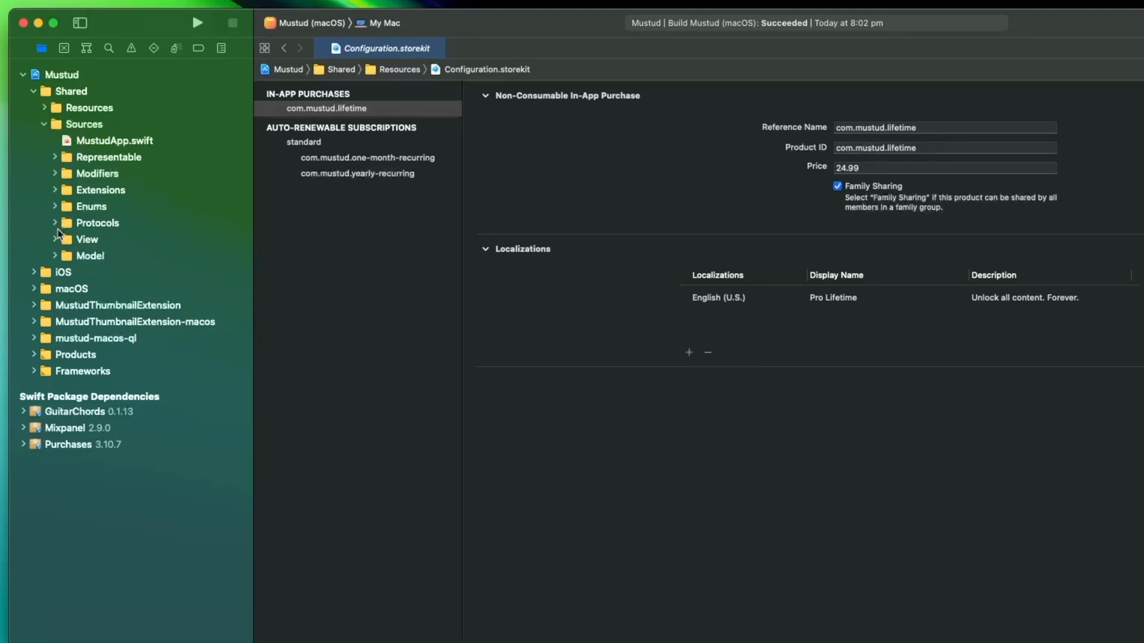
pyautogui.moveTo(93, 199)
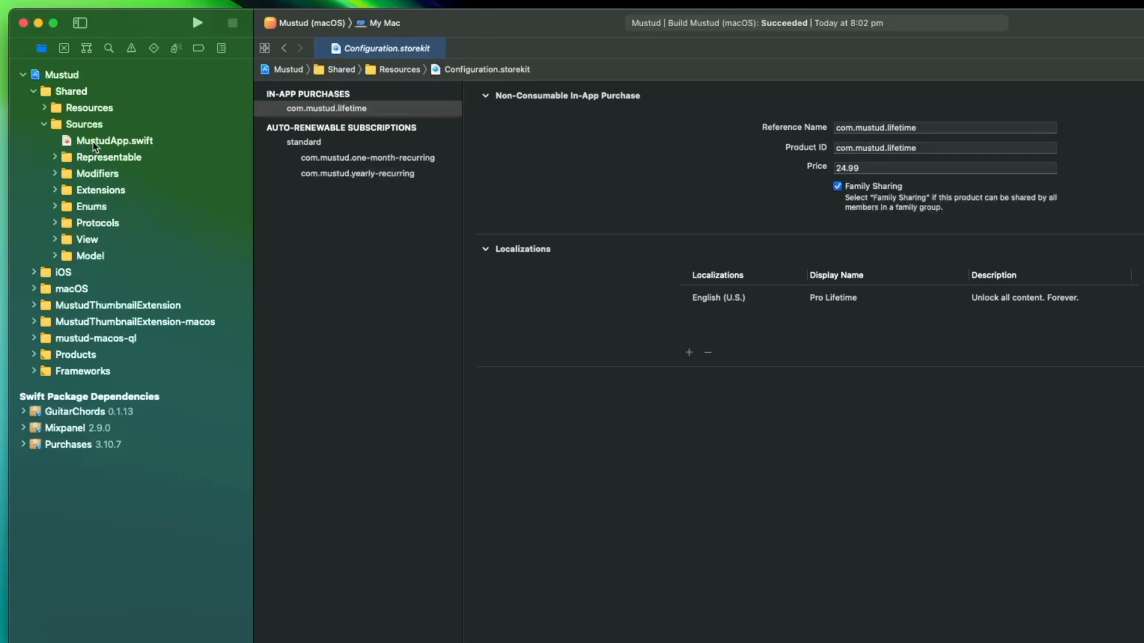
pyautogui.moveTo(131, 152)
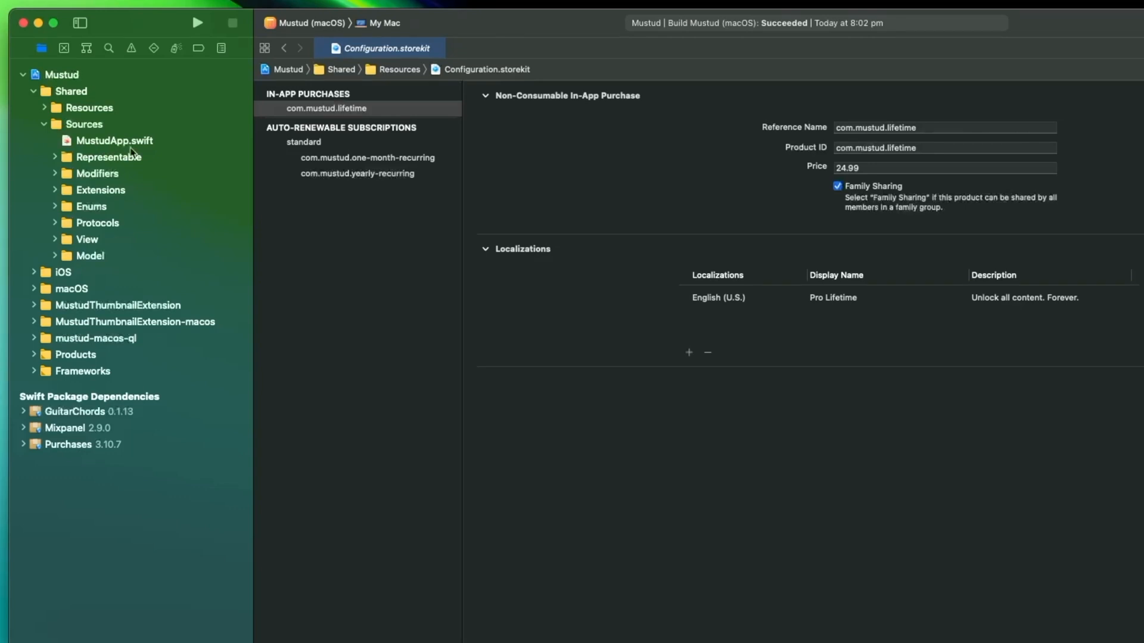
pyautogui.moveTo(98, 159)
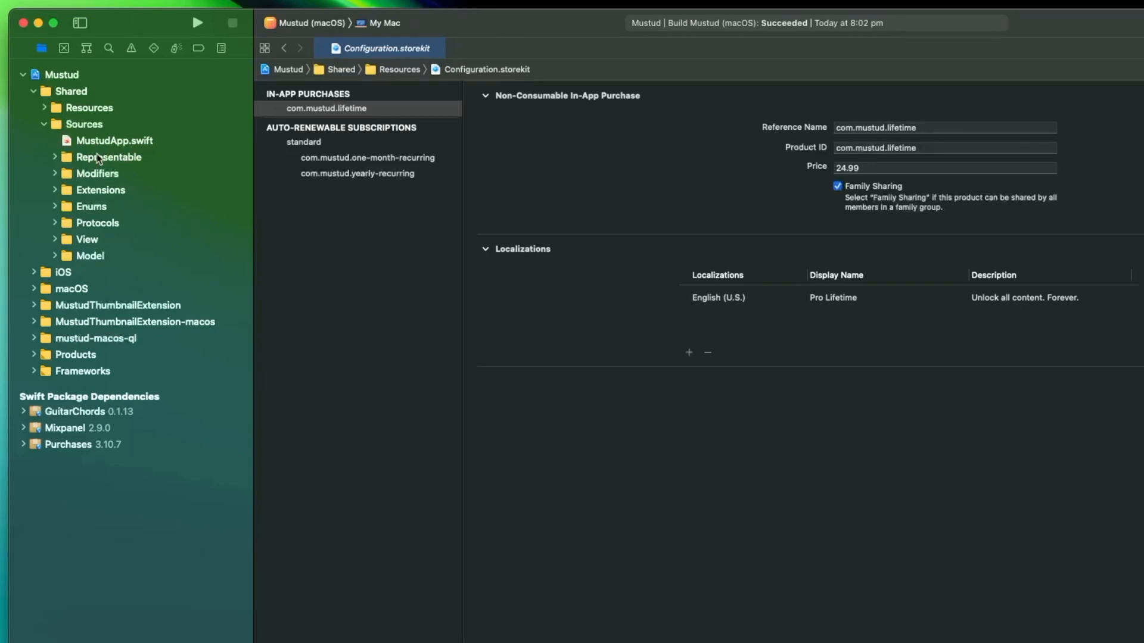
pyautogui.click(109, 156)
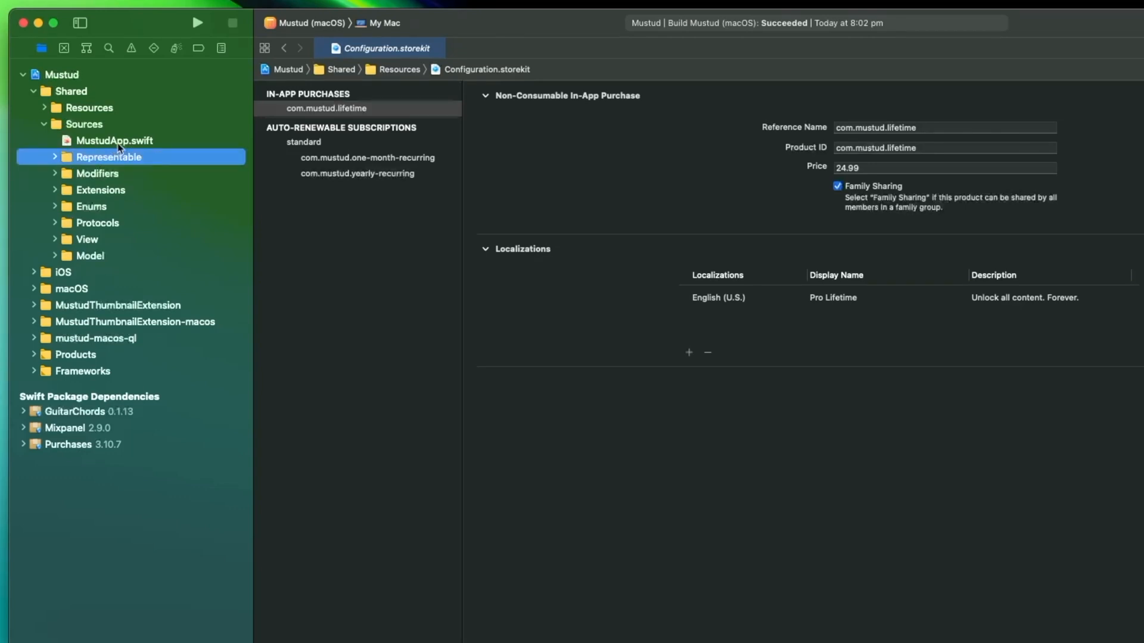
pyautogui.click(54, 156)
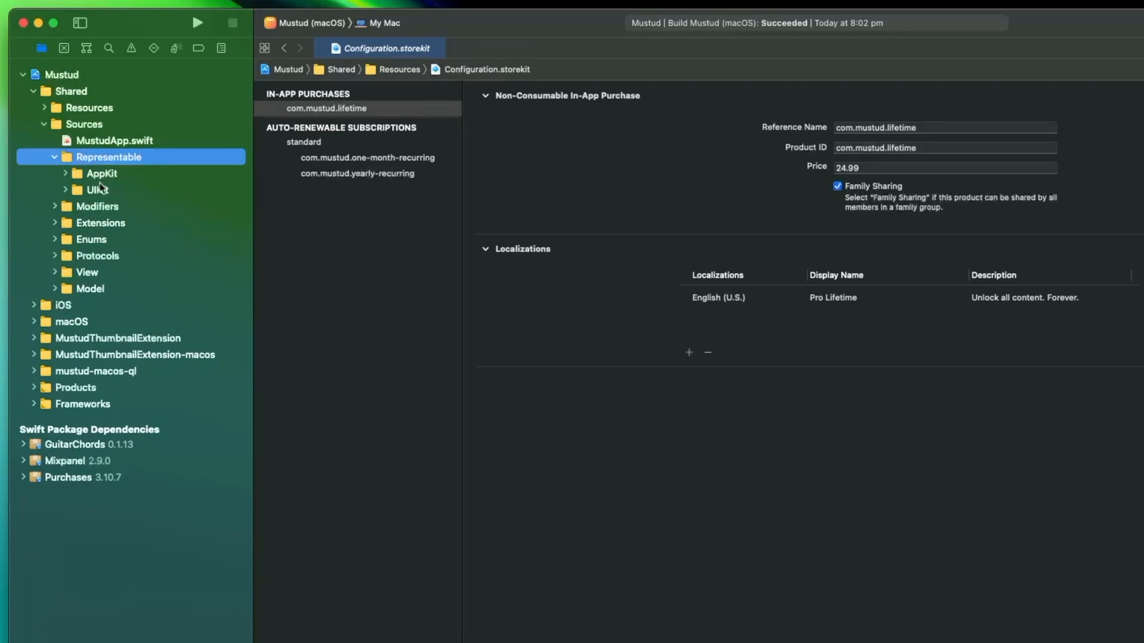
pyautogui.moveTo(98, 189)
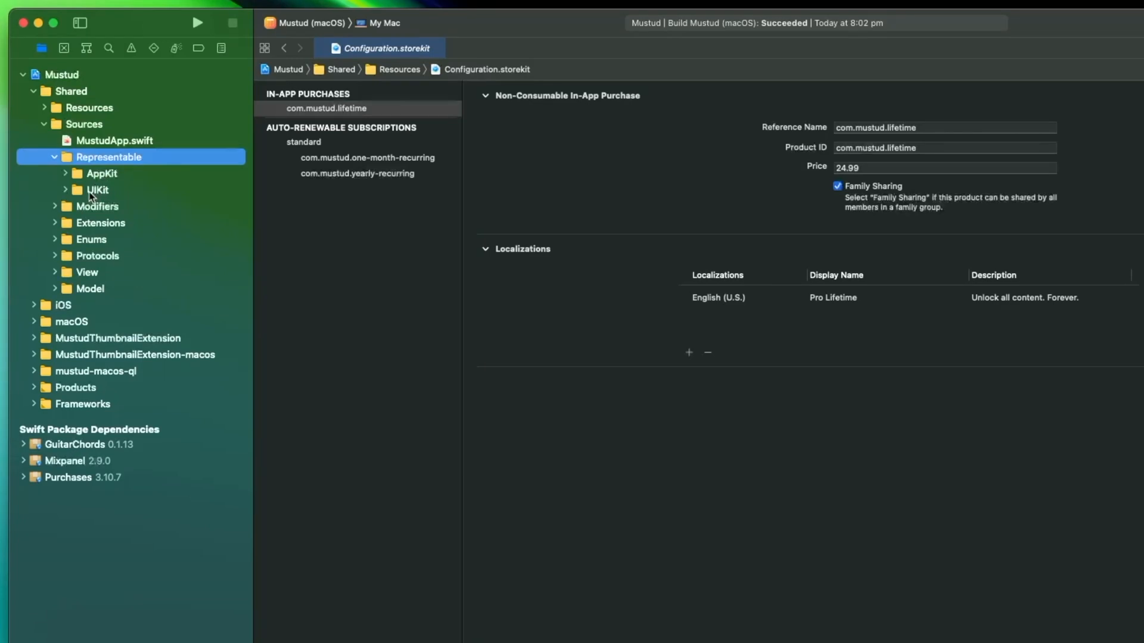
pyautogui.moveTo(92, 178)
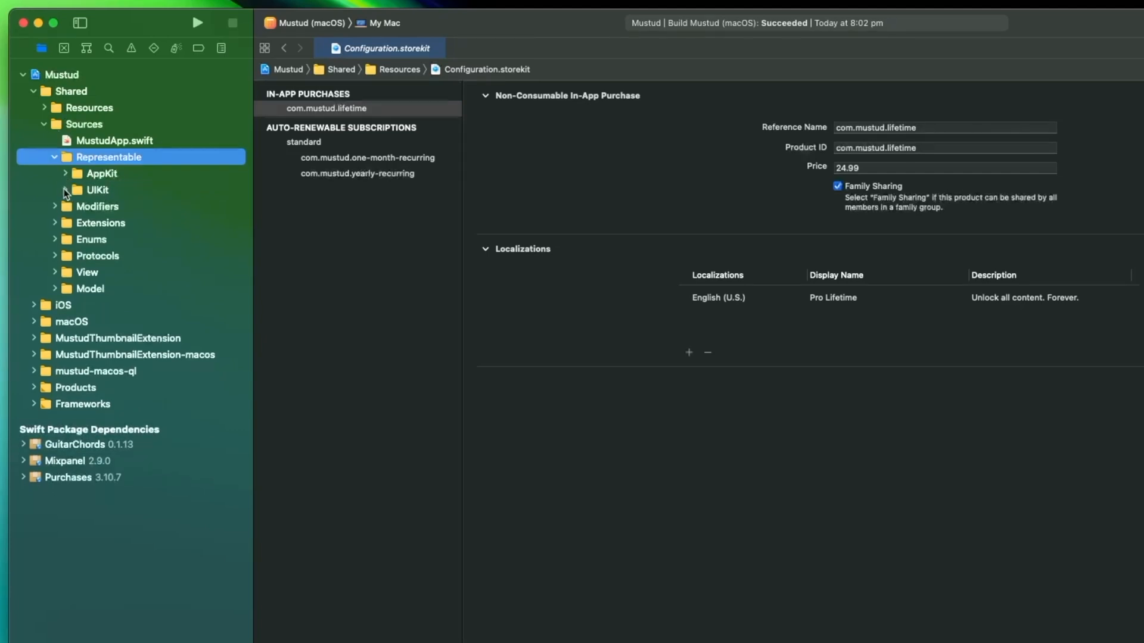
# Step: Expand the Modifiers and Enums groups in Shared Sources, revealing FragmentType.swift
pyautogui.click(78, 190)
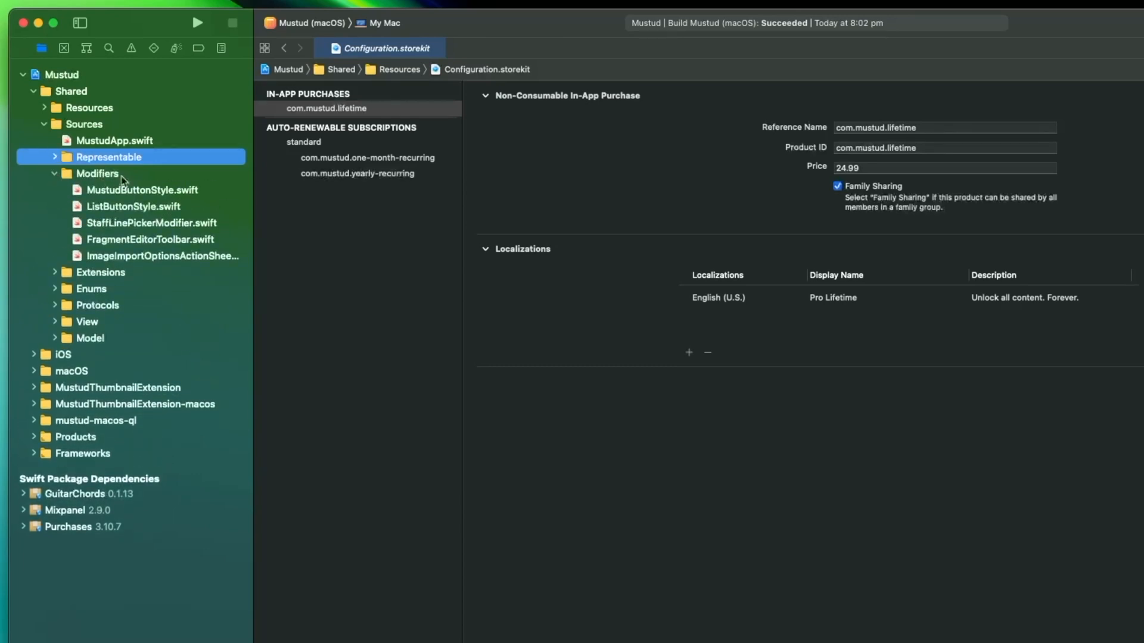
pyautogui.moveTo(164, 176)
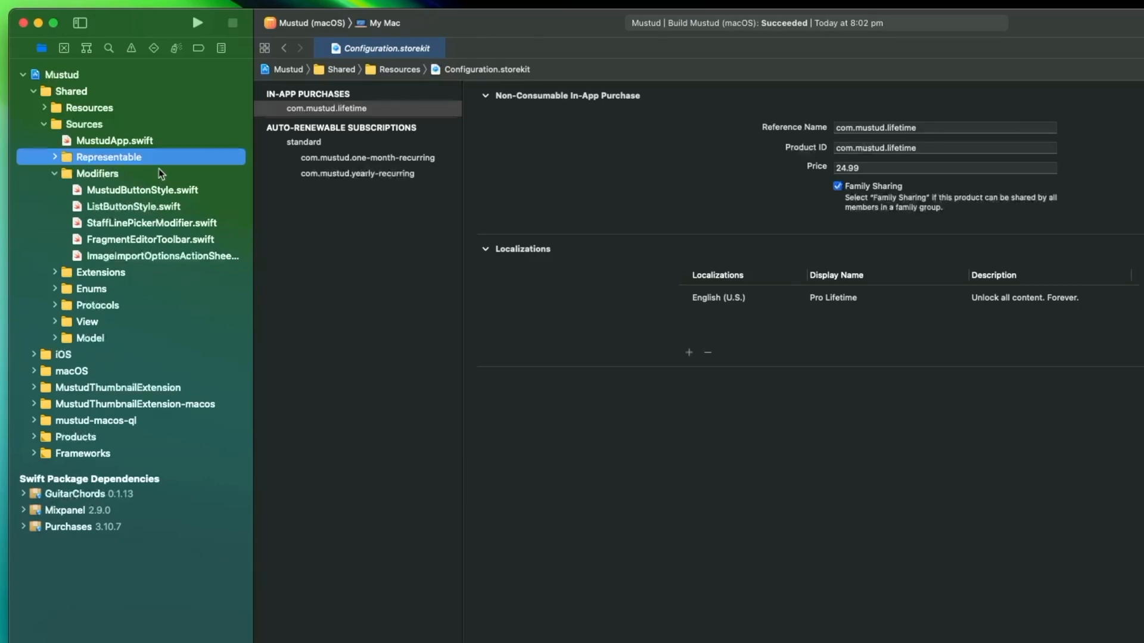
pyautogui.moveTo(168, 176)
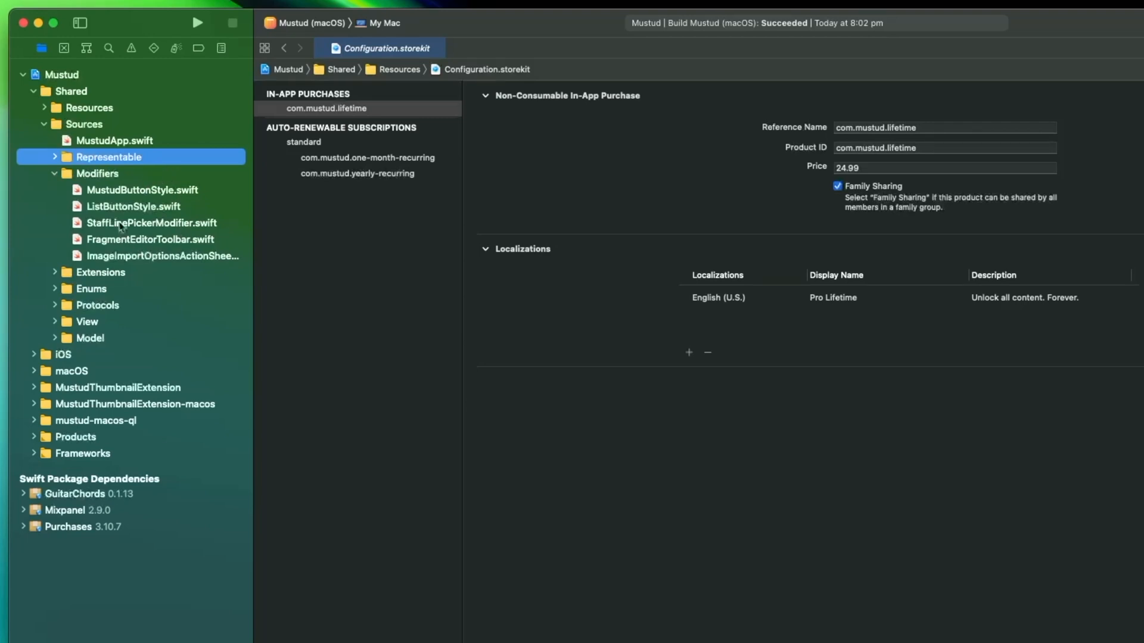
pyautogui.moveTo(101, 214)
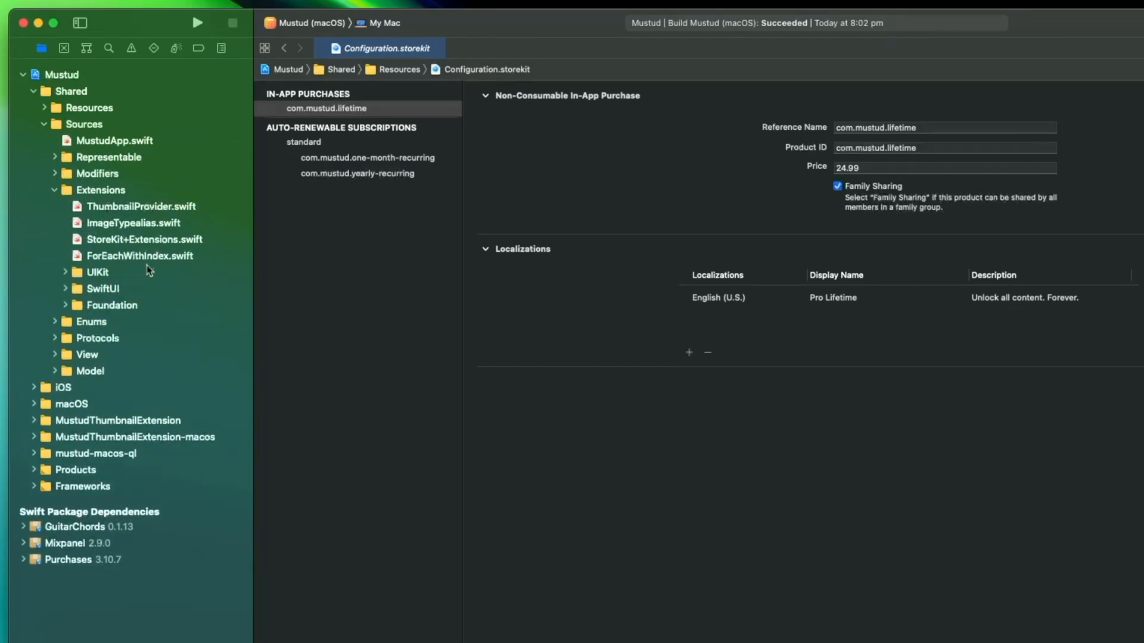
pyautogui.moveTo(87, 273)
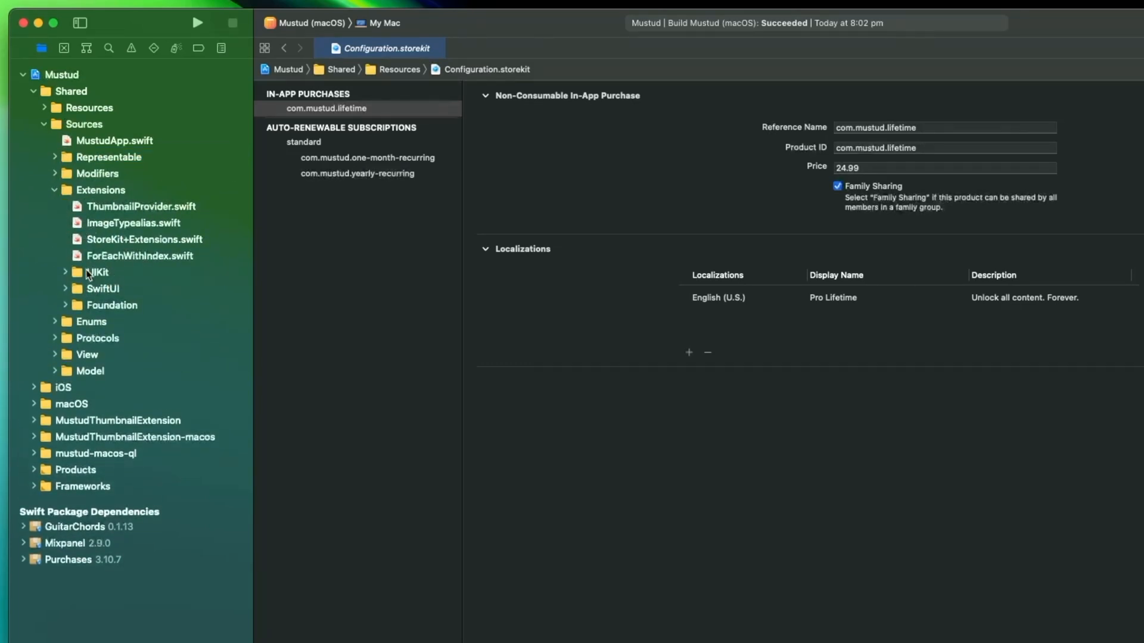
pyautogui.moveTo(77, 309)
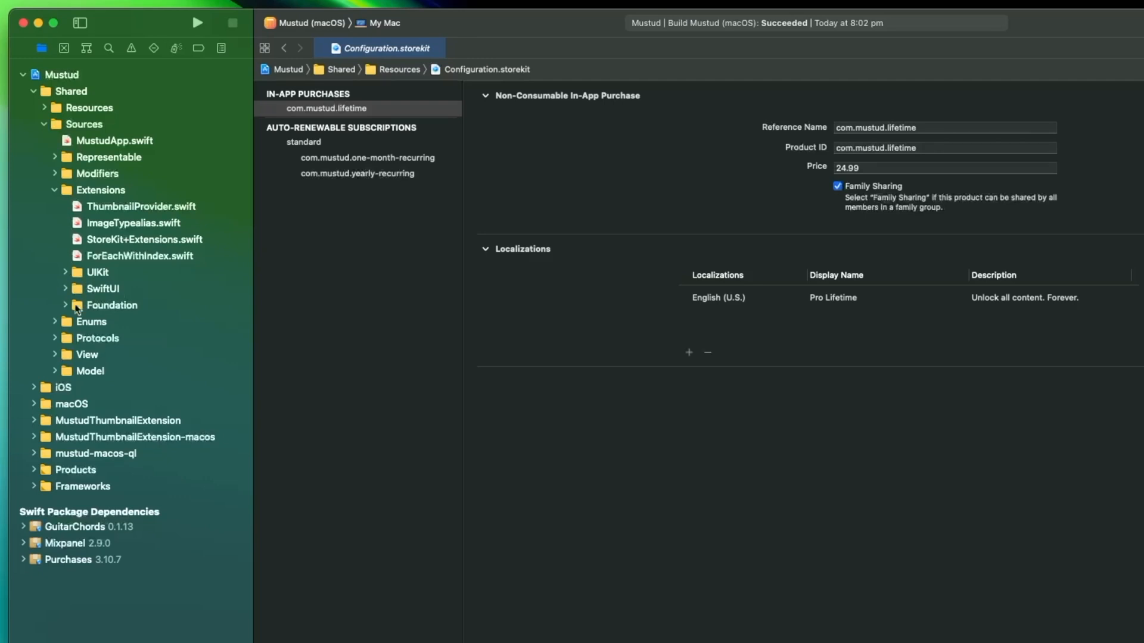
pyautogui.click(65, 305)
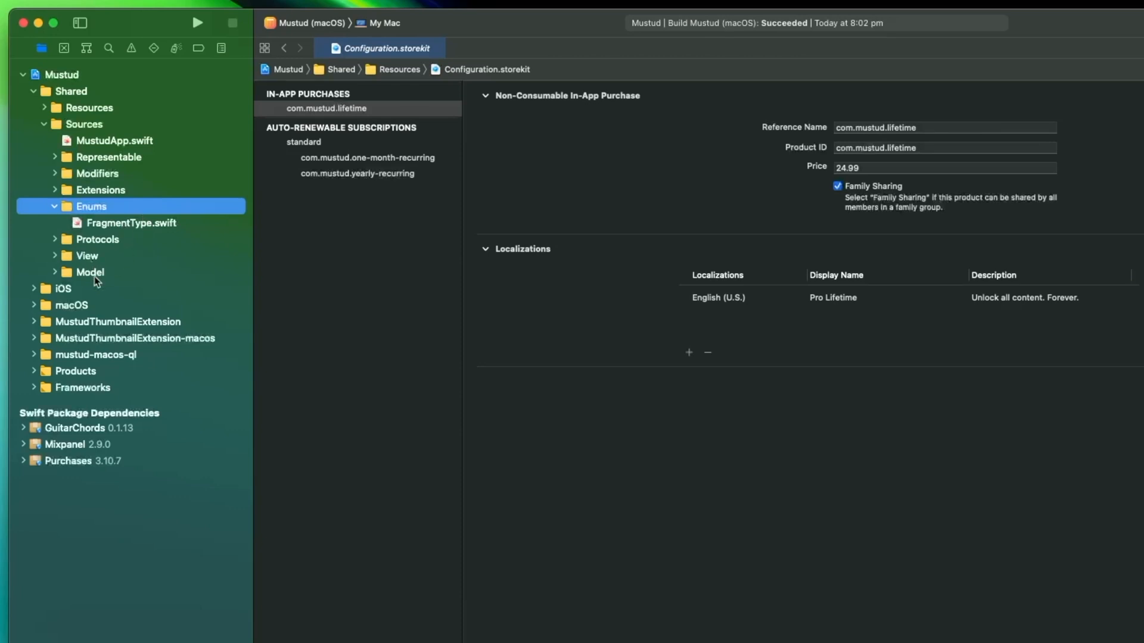
pyautogui.moveTo(102, 224)
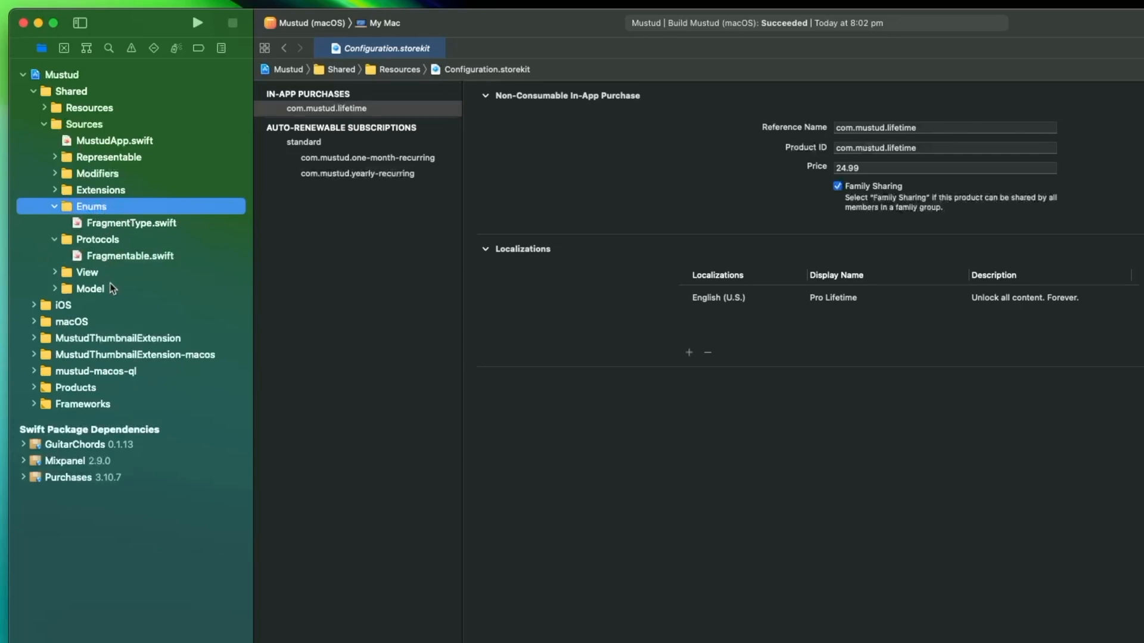
pyautogui.moveTo(123, 262)
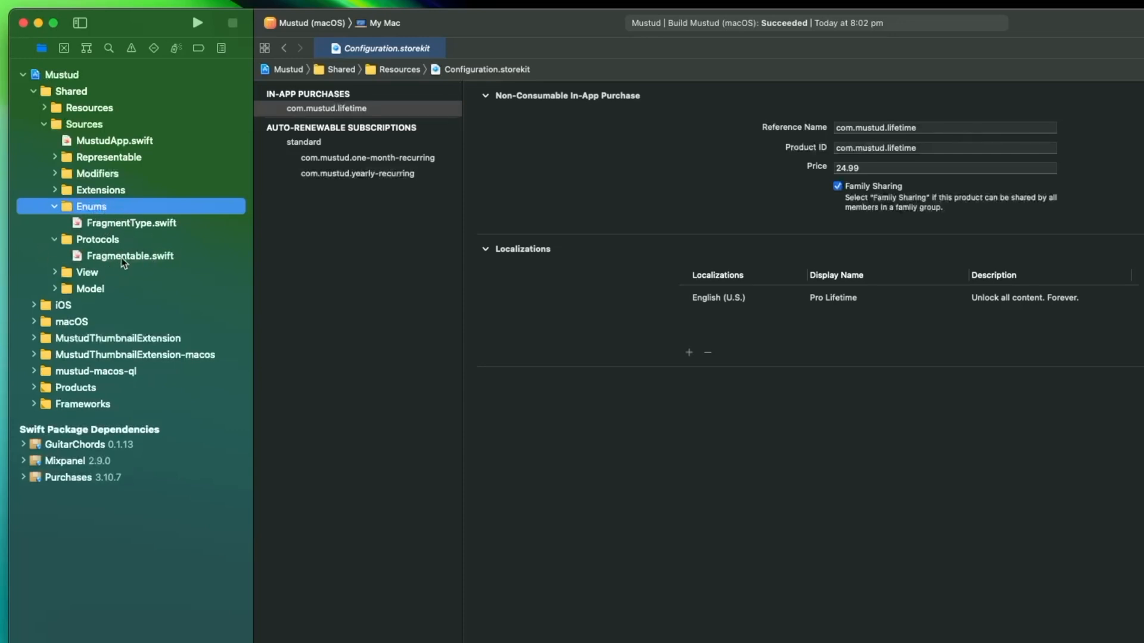
pyautogui.moveTo(130, 263)
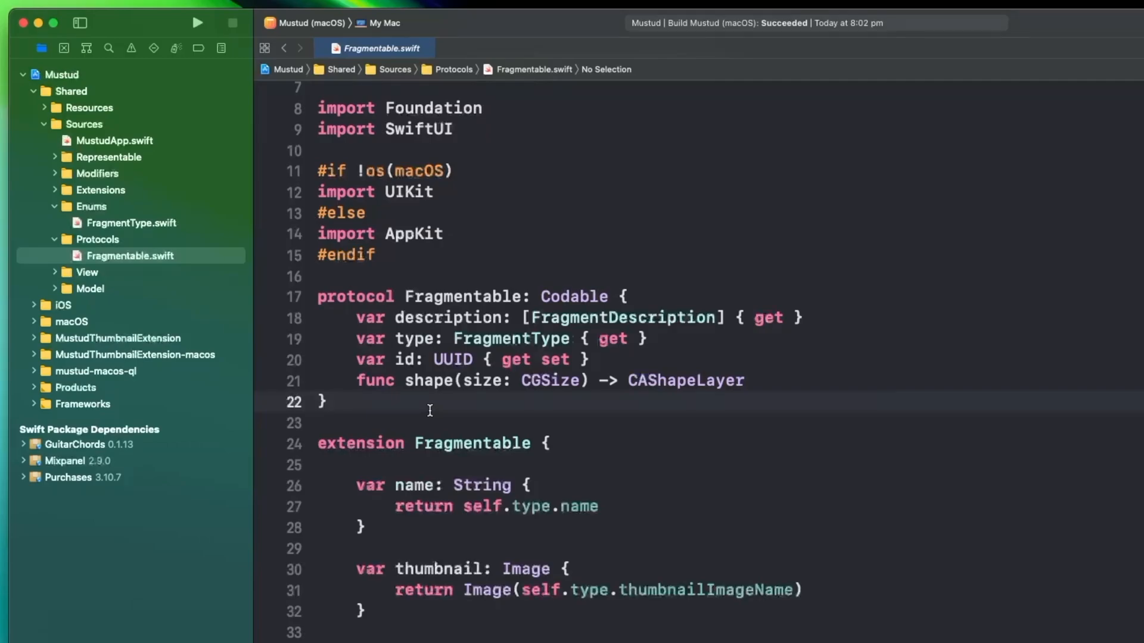
# Step: Expand the View group to show ContentView, ProTagView, Editor, Subscription and Compositon
pyautogui.click(326, 400)
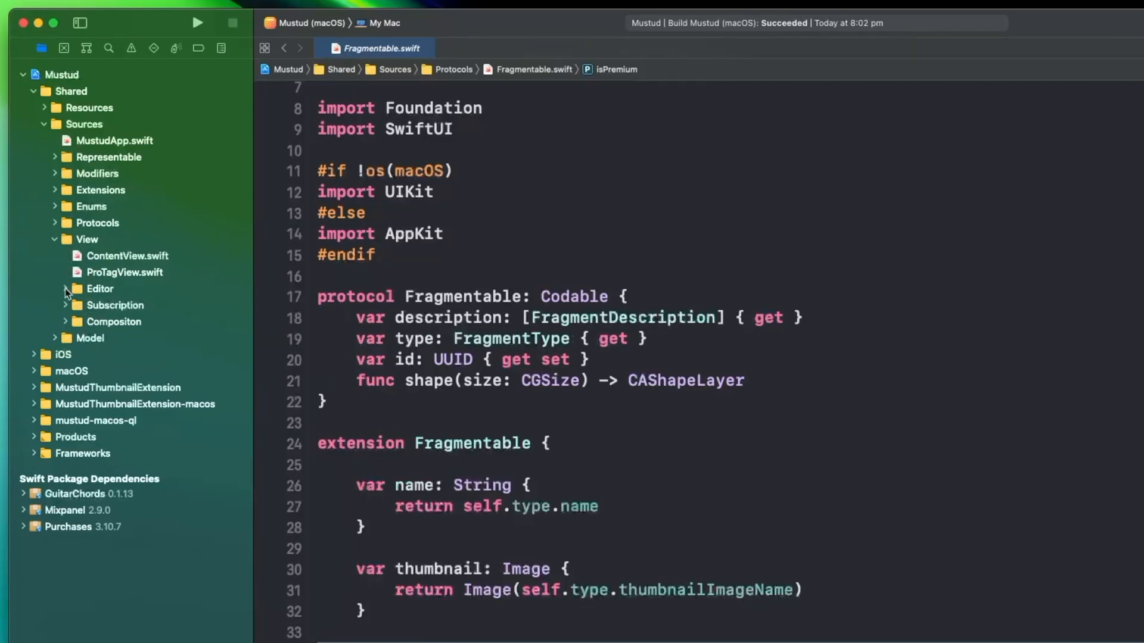
pyautogui.moveTo(109, 292)
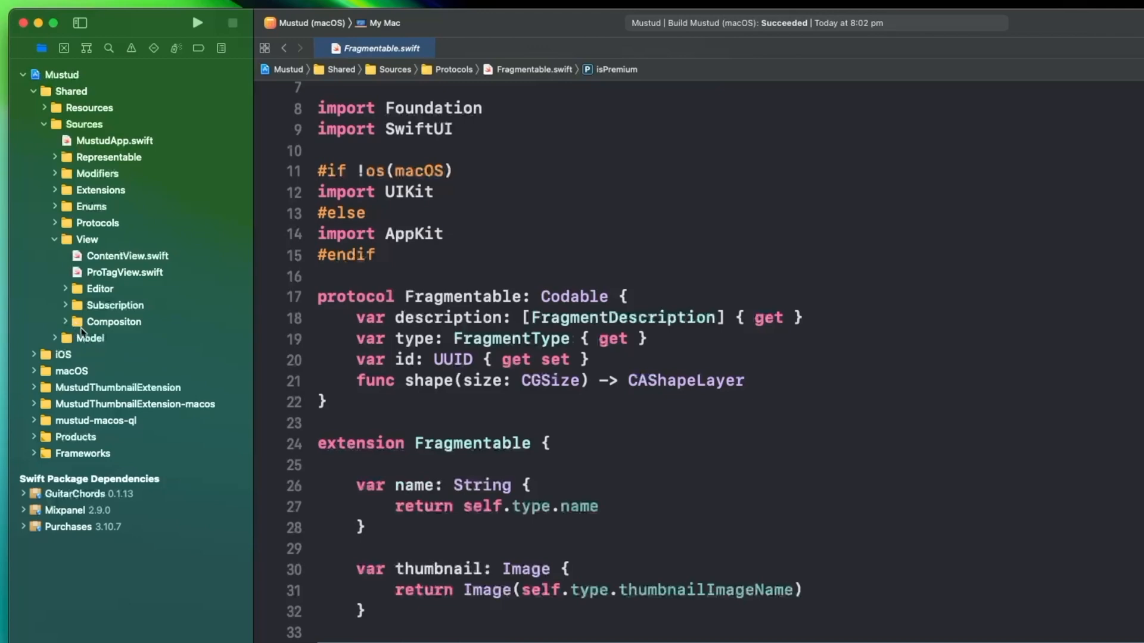
pyautogui.moveTo(122, 328)
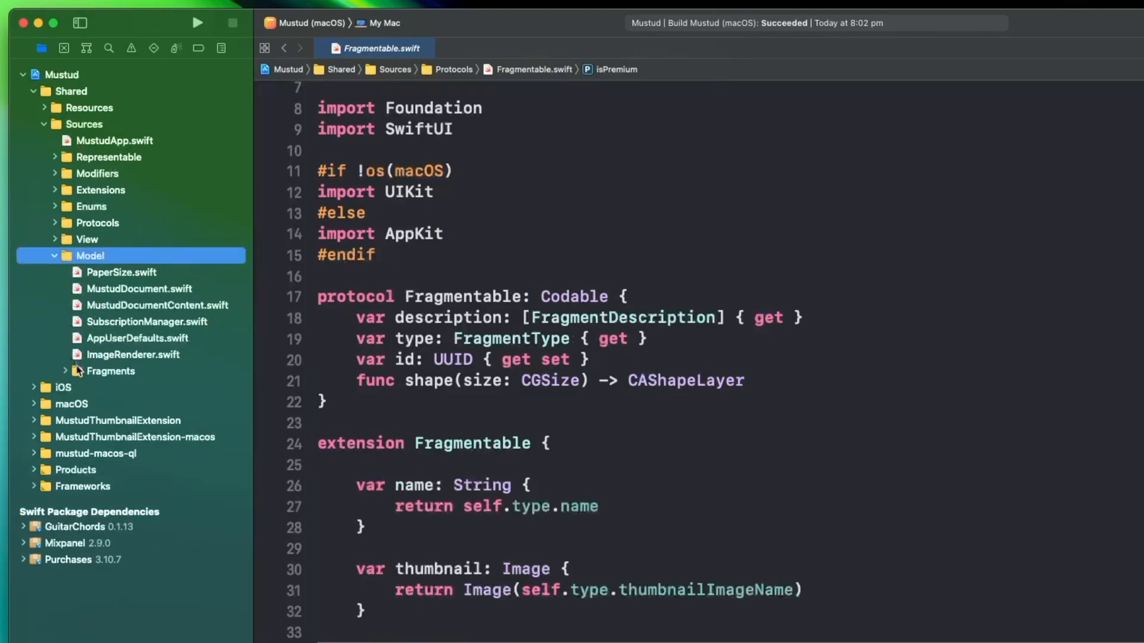
# Step: View PaperSize.swift, MustudDocument.swift and ImageRenderer.swift from the Model group
pyautogui.click(121, 272)
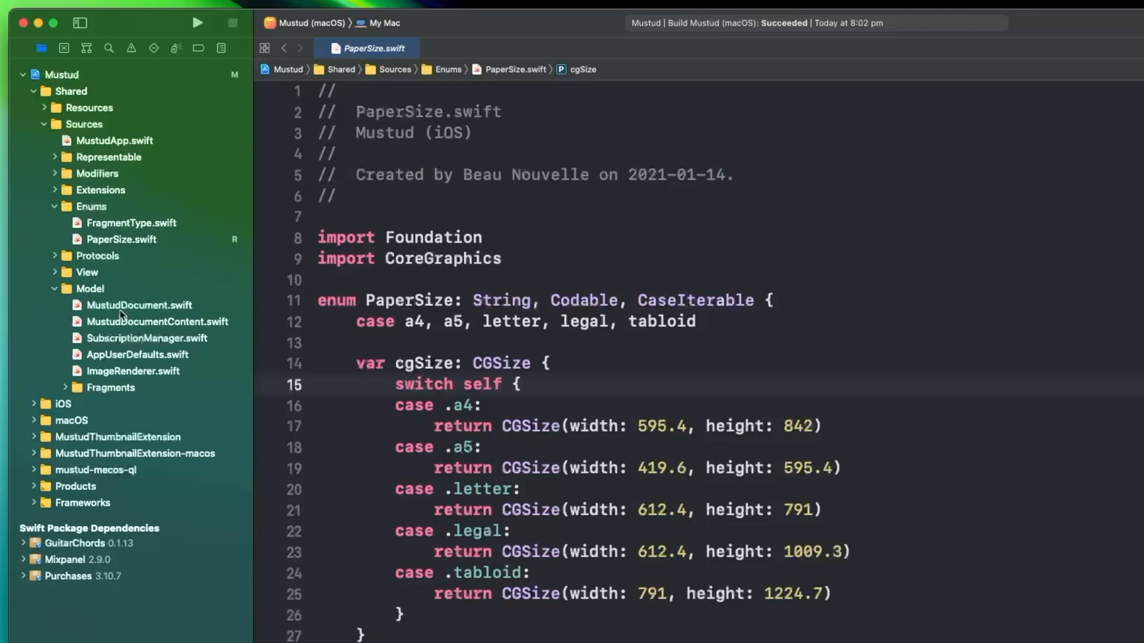
pyautogui.click(138, 305)
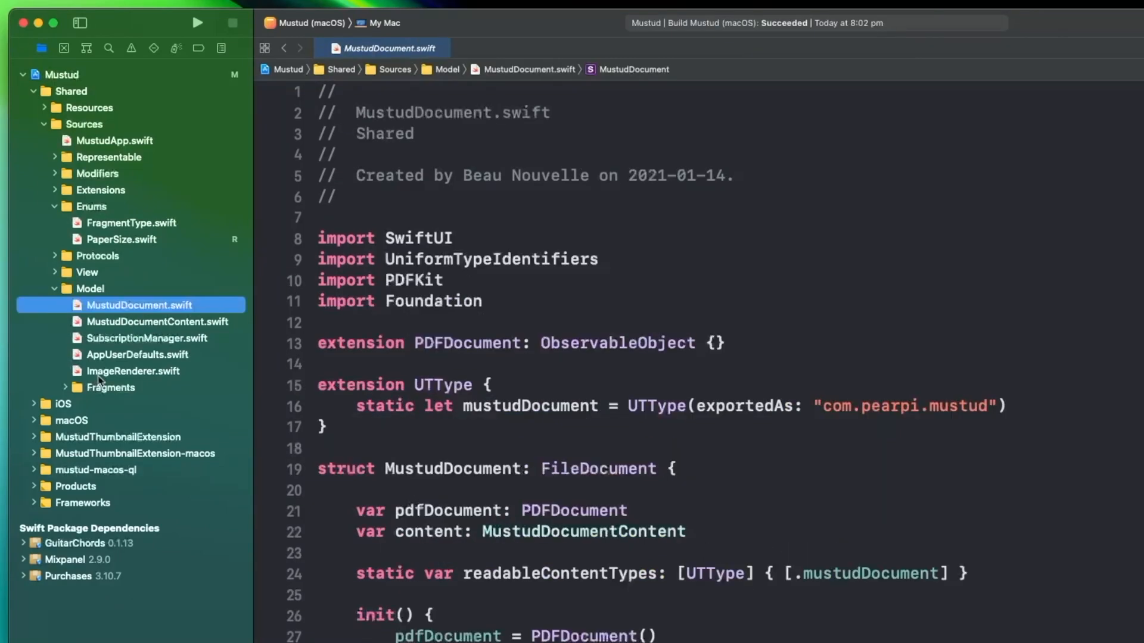
pyautogui.click(133, 371)
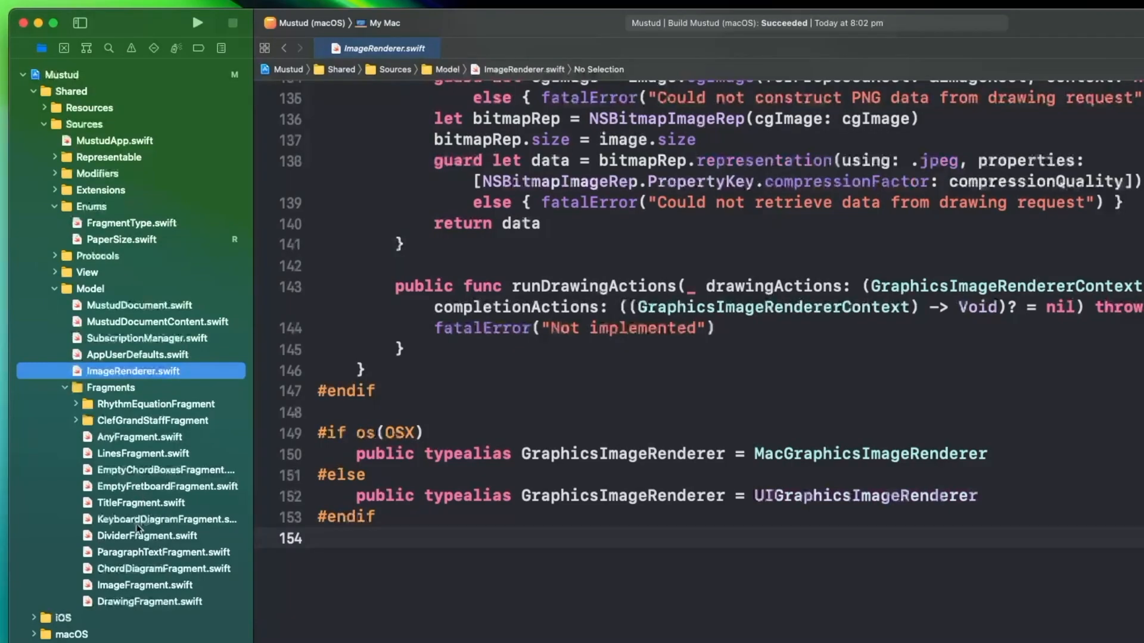
# Step: View TitleFragment, KeyboardDiagramFragment, ChordDiagramFragment and ParagraphTextFragment sources
pyautogui.click(142, 503)
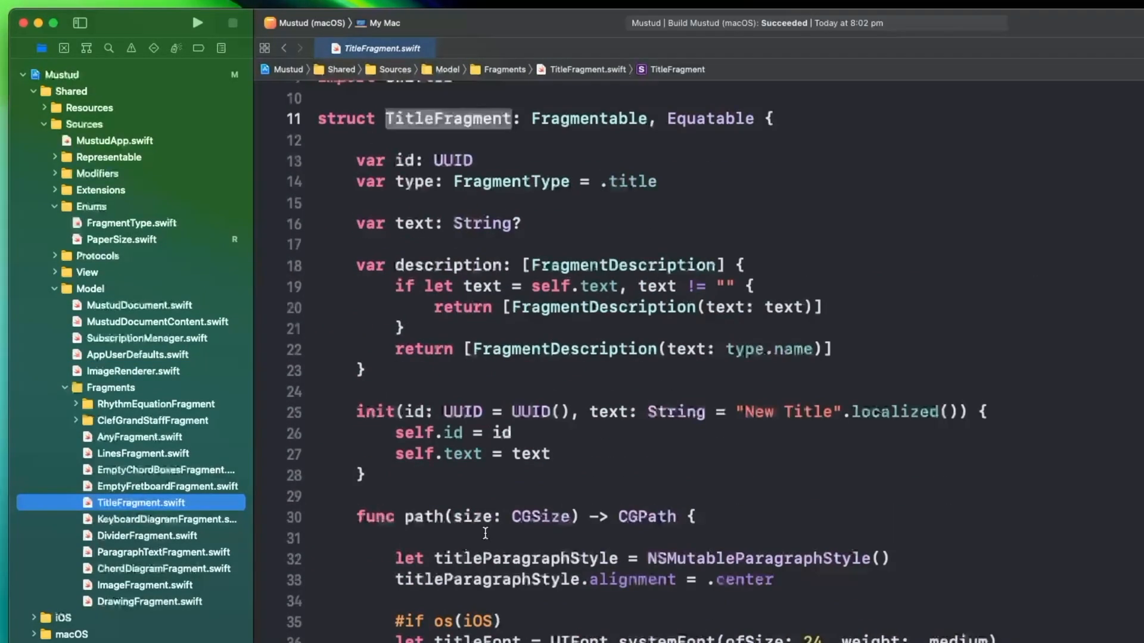
pyautogui.click(169, 519)
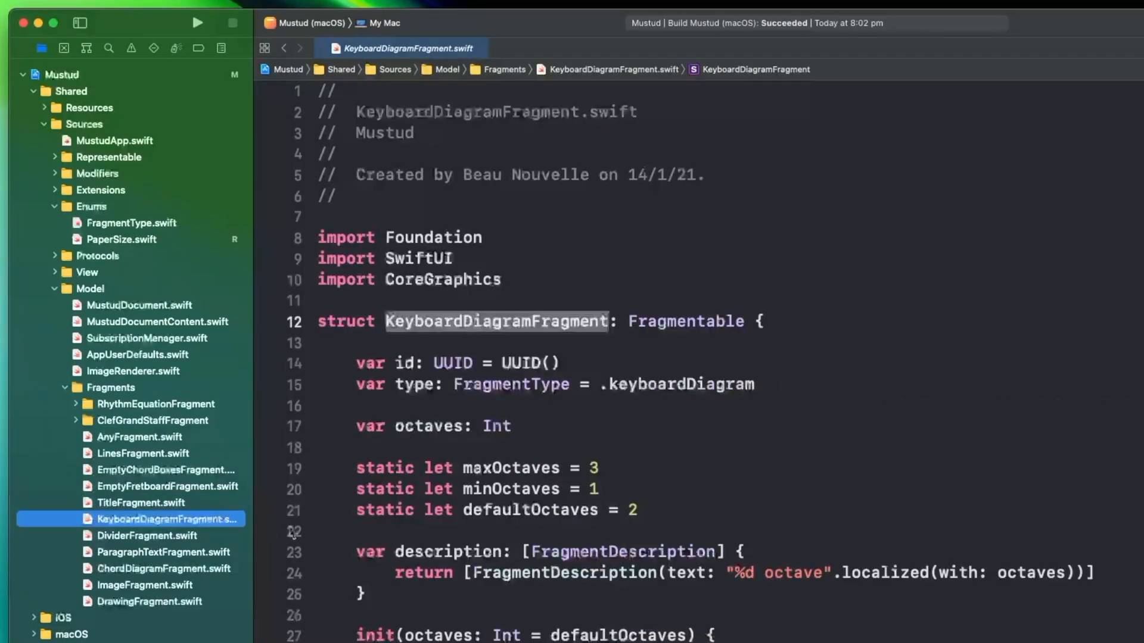
pyautogui.scroll(-3)
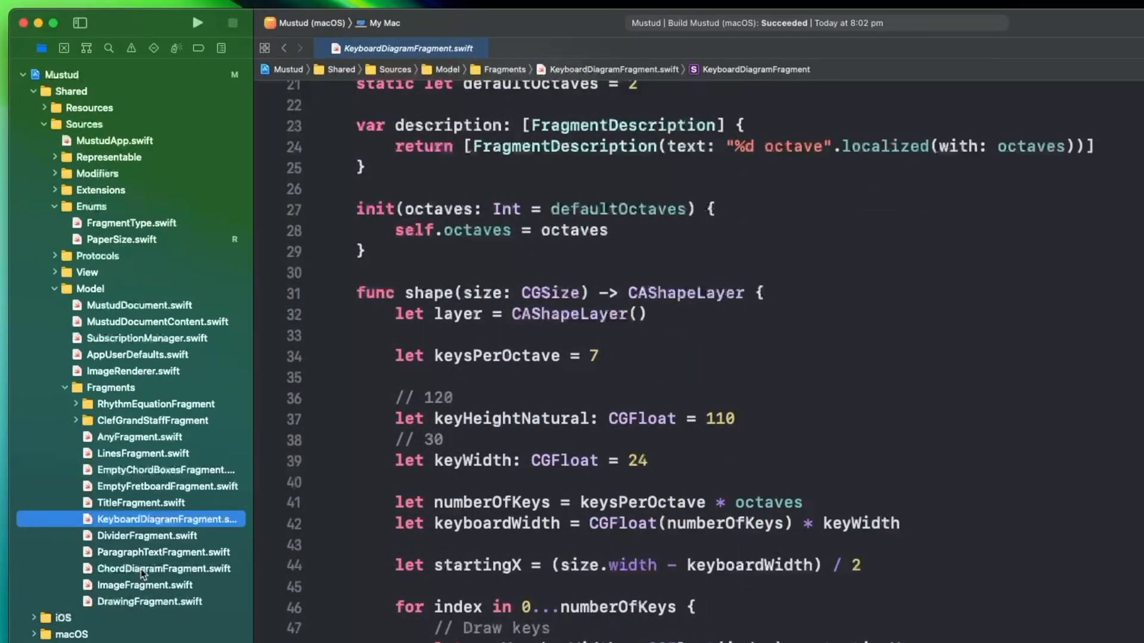
pyautogui.click(165, 568)
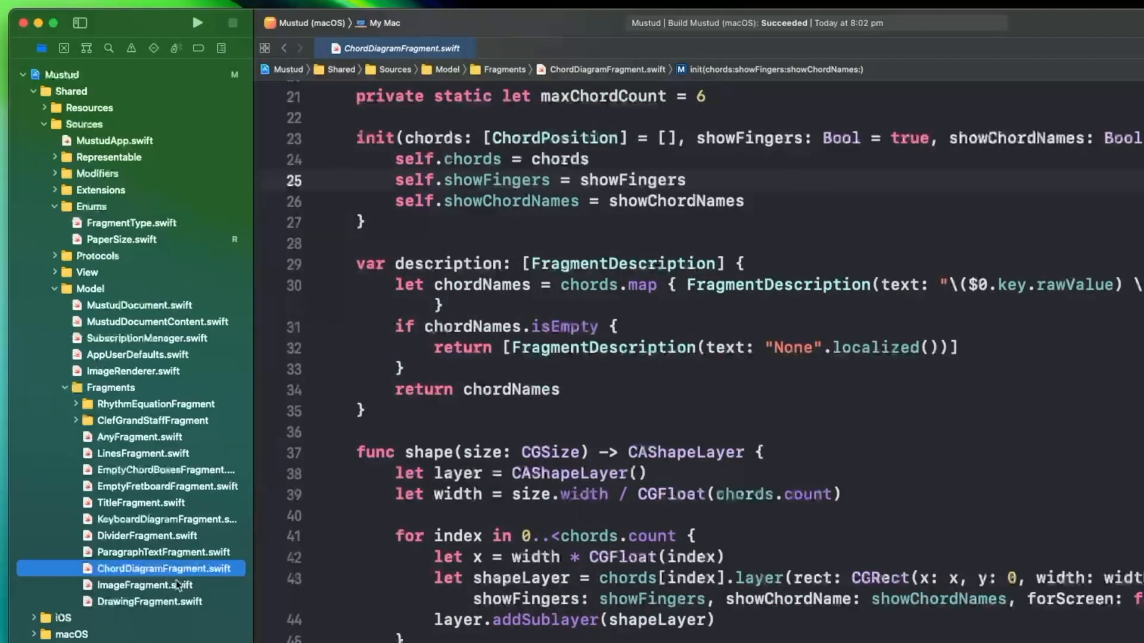
pyautogui.click(164, 552)
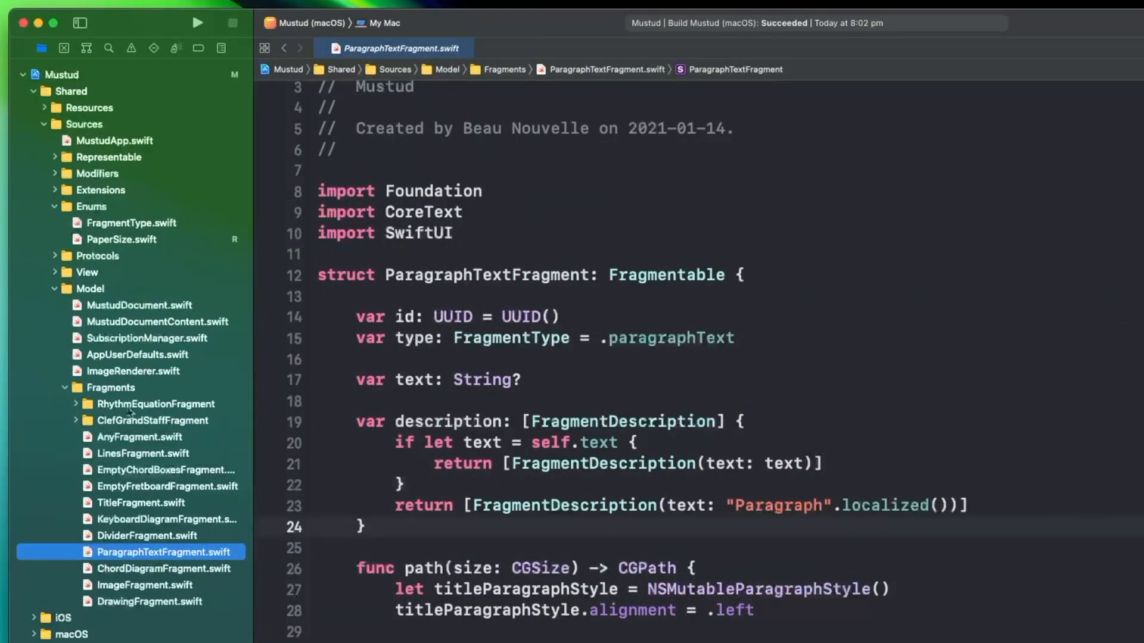
# Step: Bring up the new project template chooser with the iOS App template highlighted
pyautogui.click(110, 387)
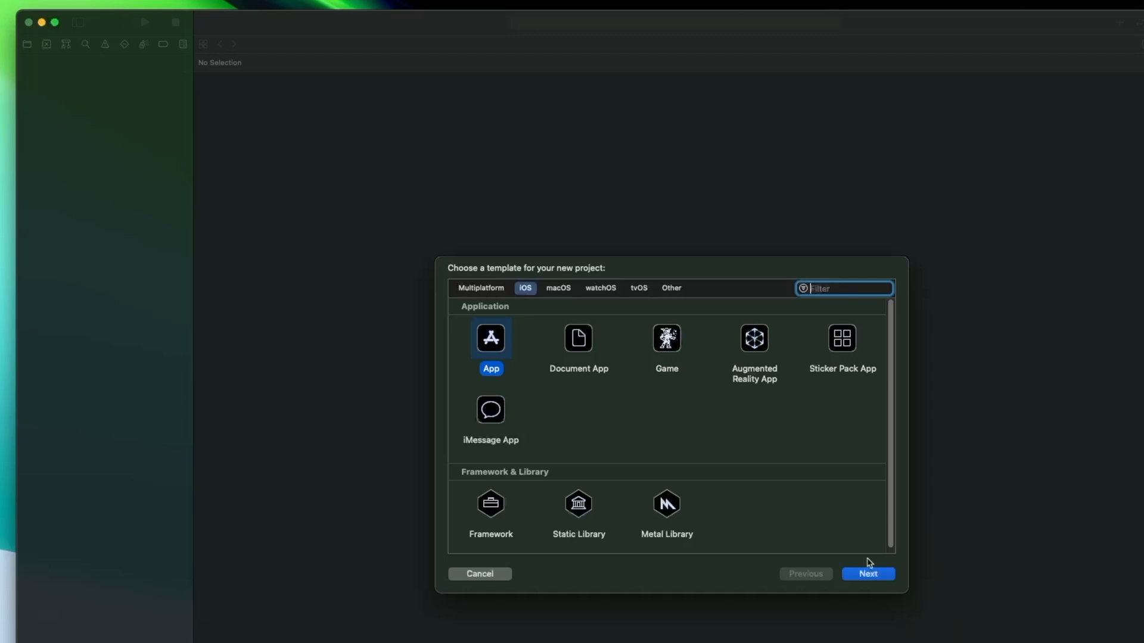
# Step: Name the new SwiftUI project 'example' and continue past the options sheet
pyautogui.click(866, 575)
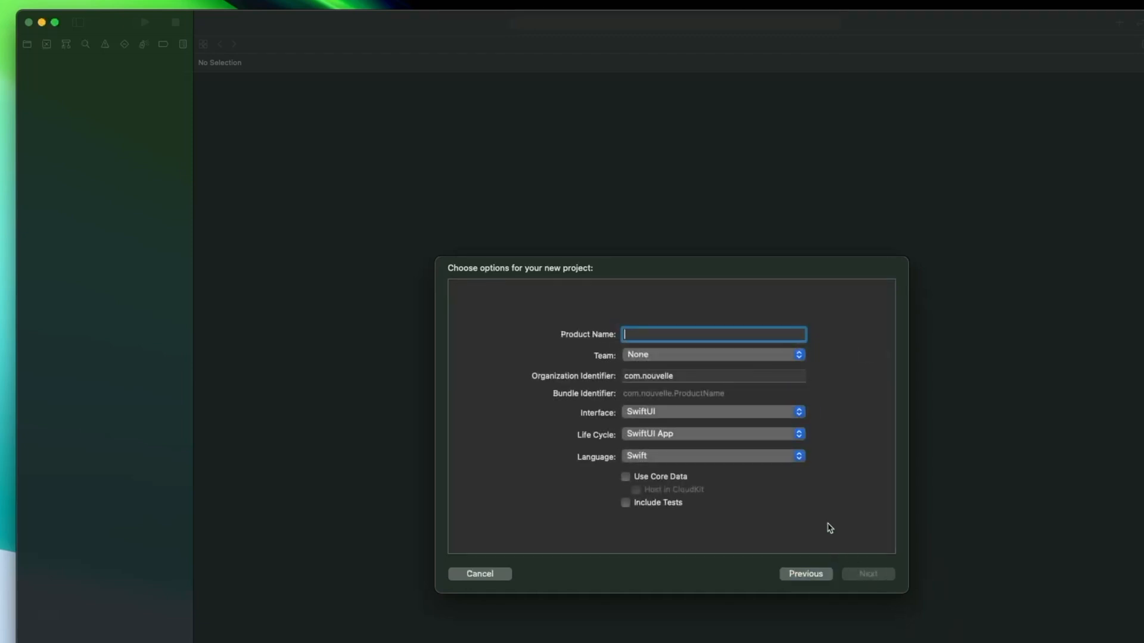
pyautogui.write('example')
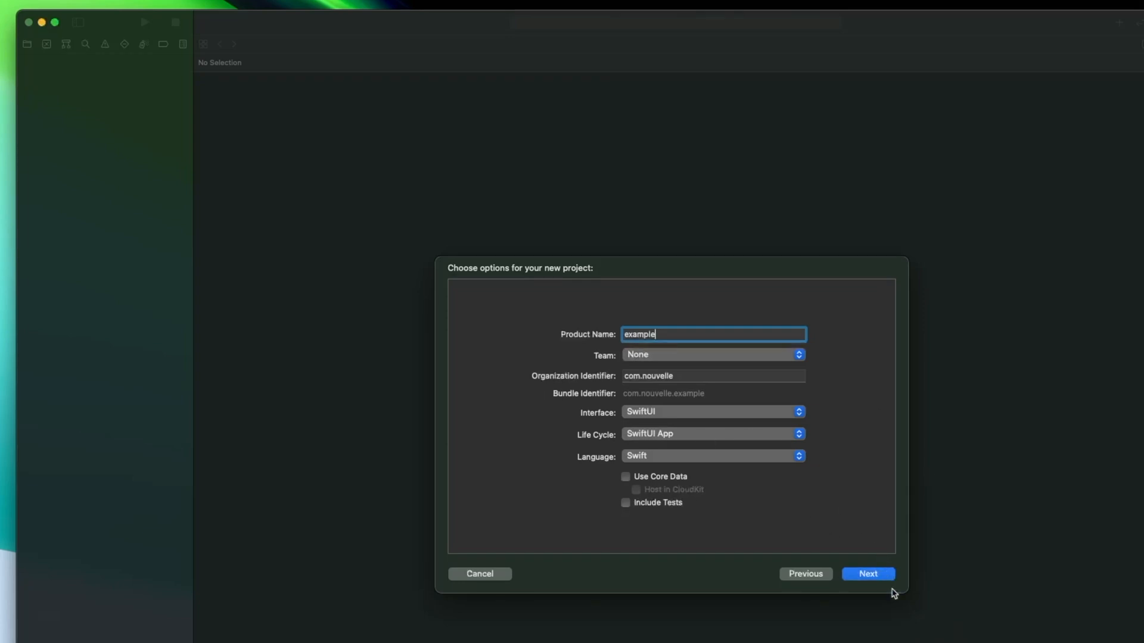
pyautogui.click(868, 573)
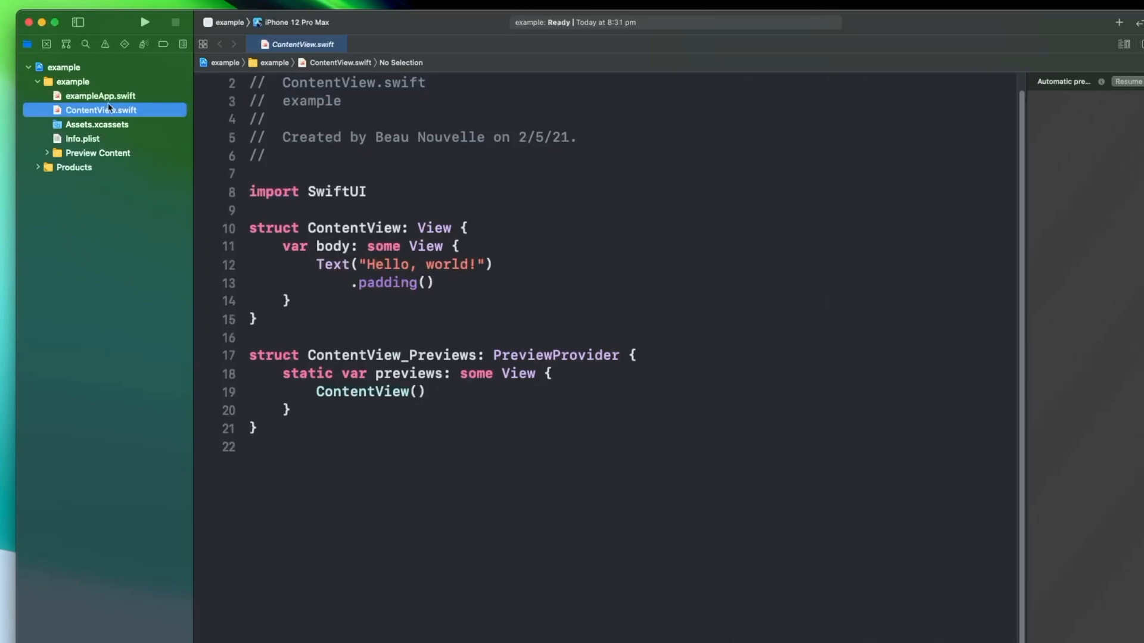
pyautogui.click(100, 96)
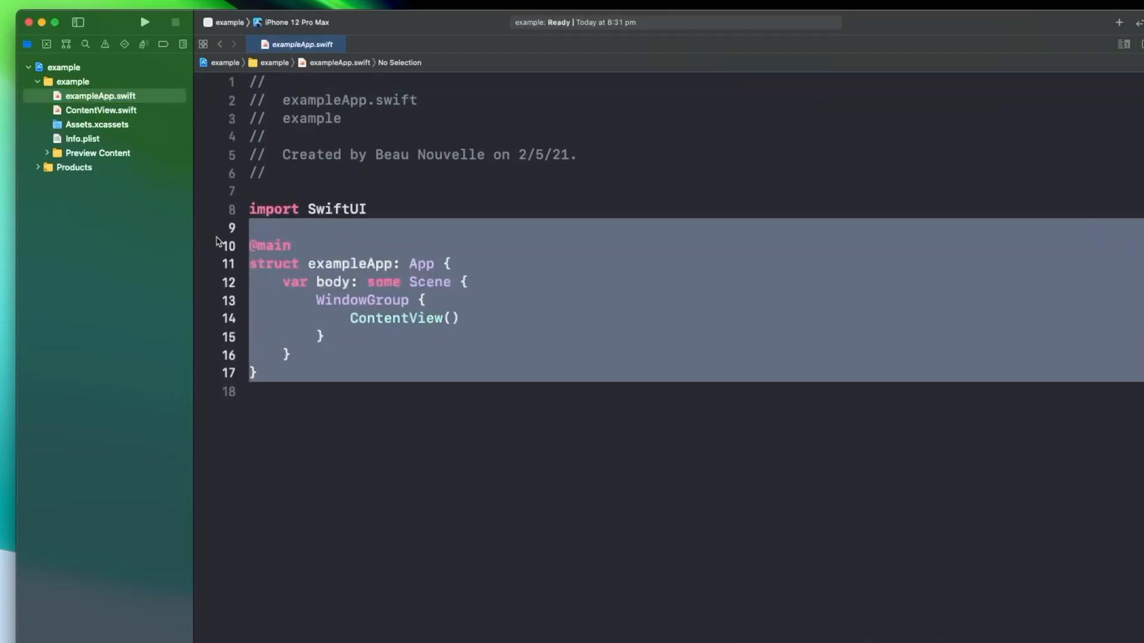
pyautogui.click(101, 110)
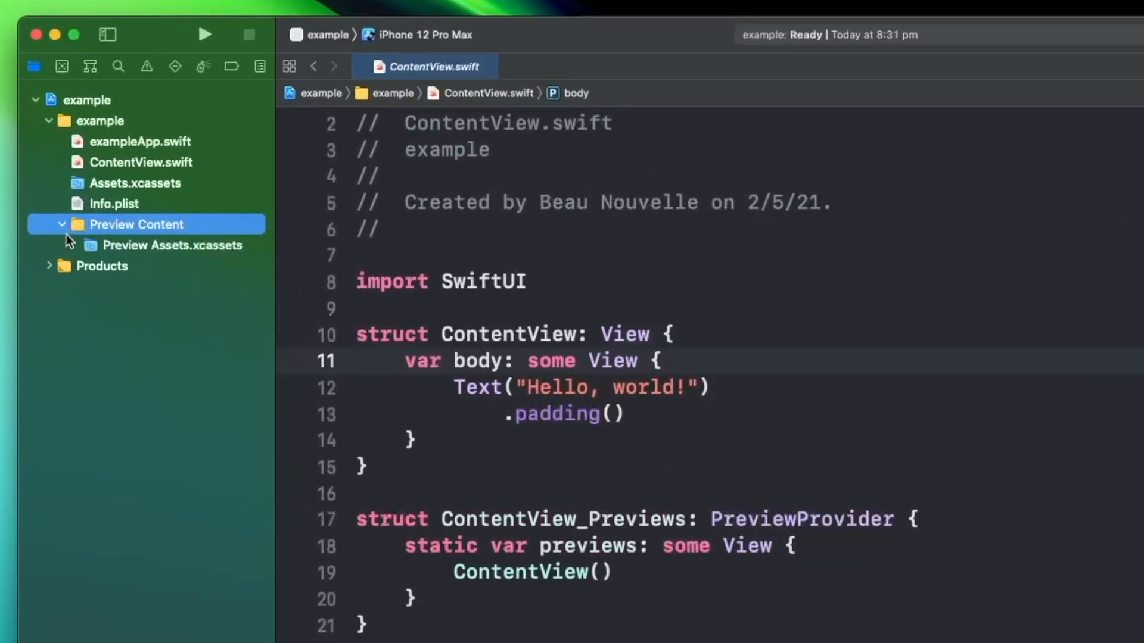
pyautogui.click(62, 224)
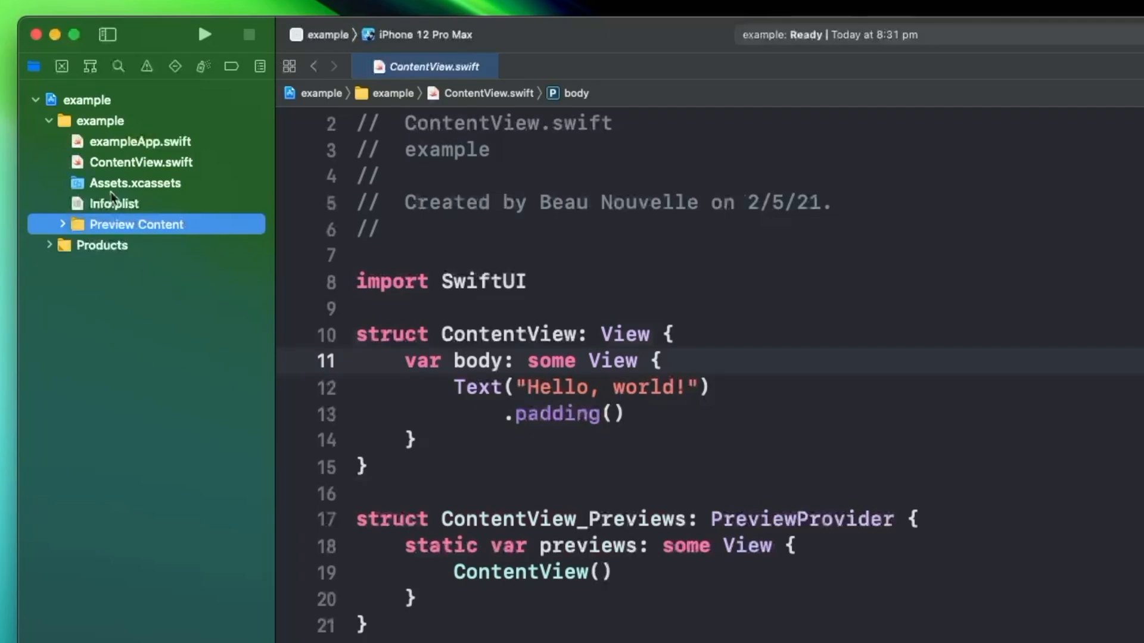
# Step: Add a sources group for the Swift files and a resources group for assets and Info.plist
pyautogui.rightClick(100, 120)
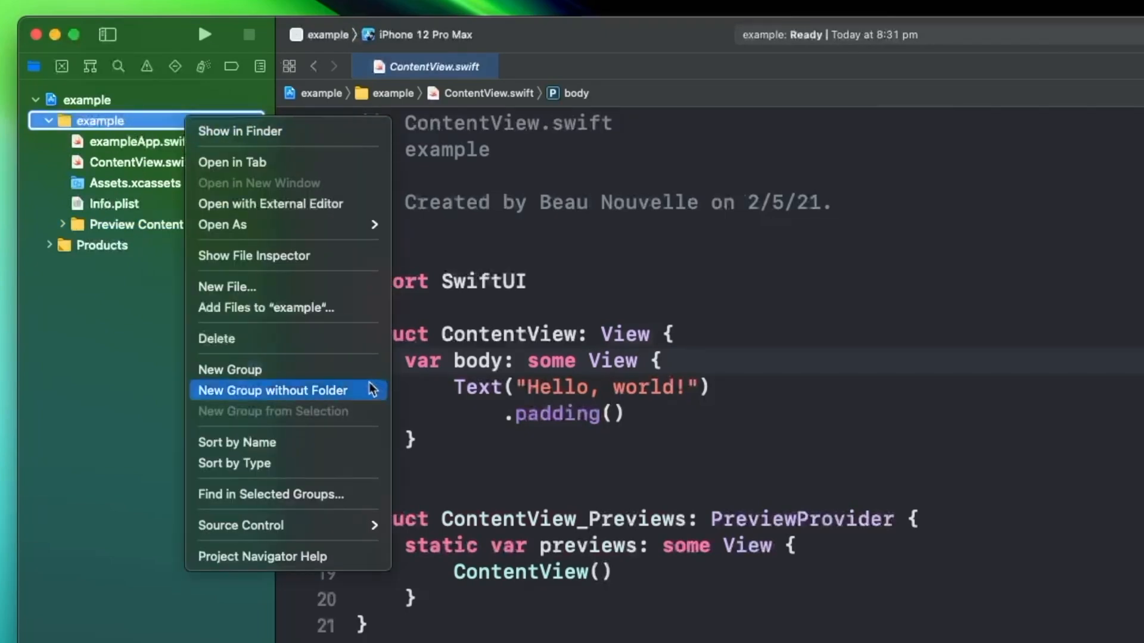
pyautogui.click(270, 390)
pyautogui.write('sources')
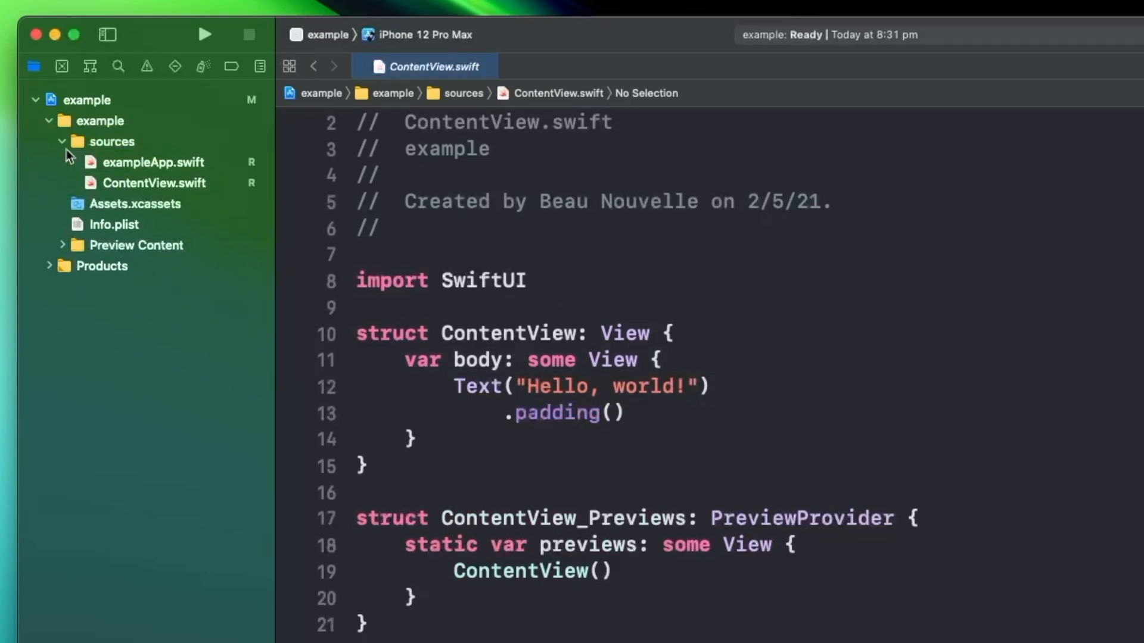
pyautogui.rightClick(100, 121)
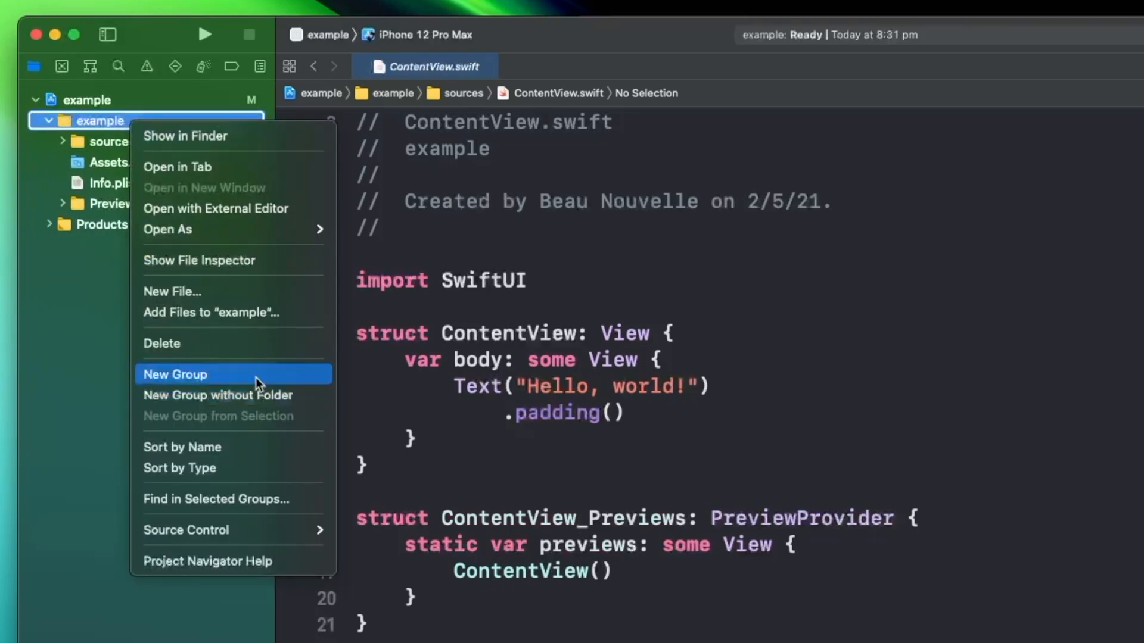
pyautogui.click(175, 374)
pyautogui.write('resources')
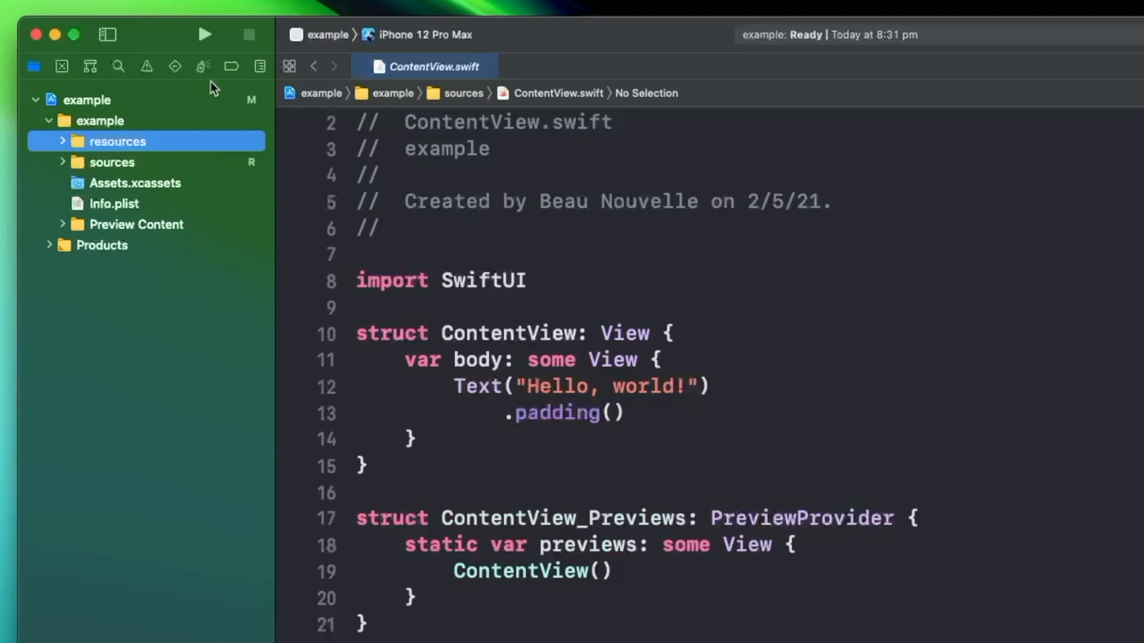
# Step: Open Info.plist from the resources group in the editor
pyautogui.click(113, 204)
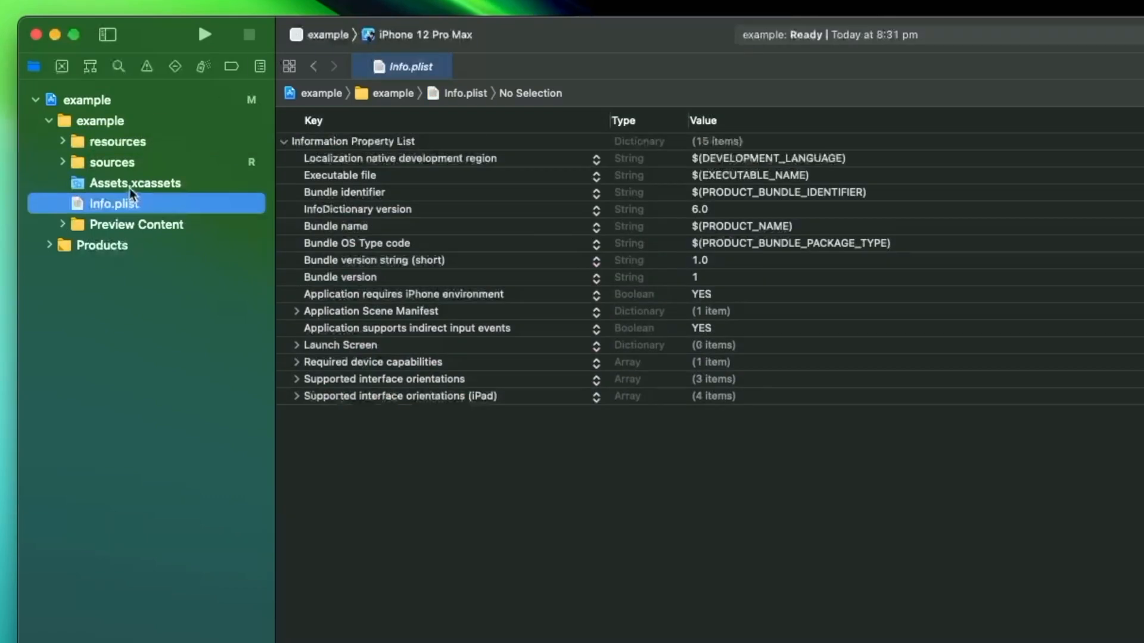
pyautogui.click(133, 183)
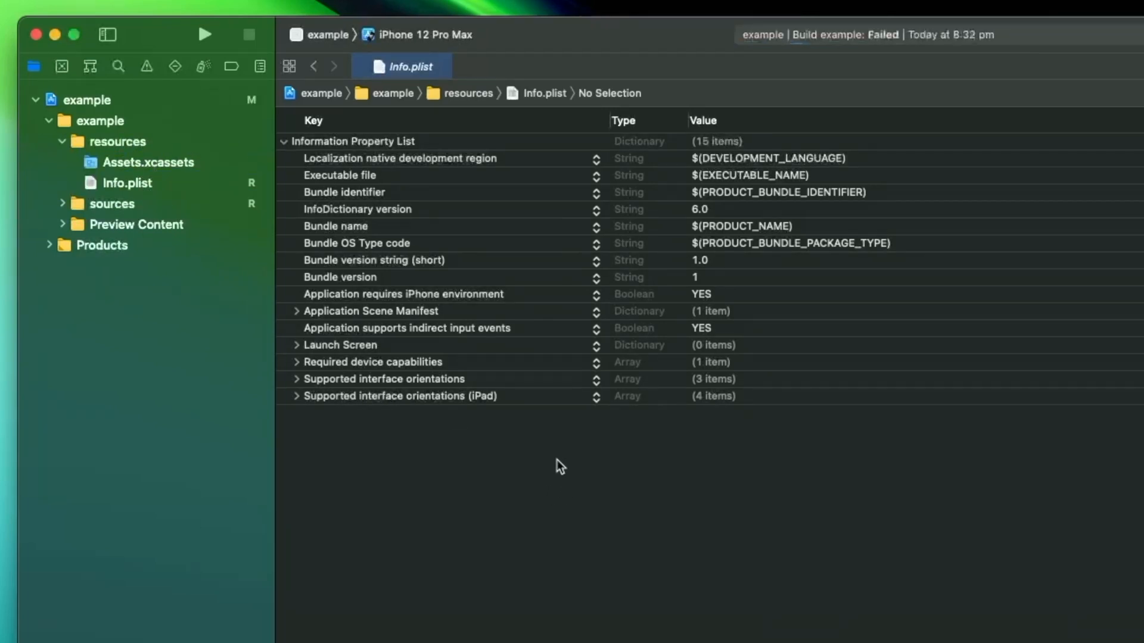
pyautogui.moveTo(562, 453)
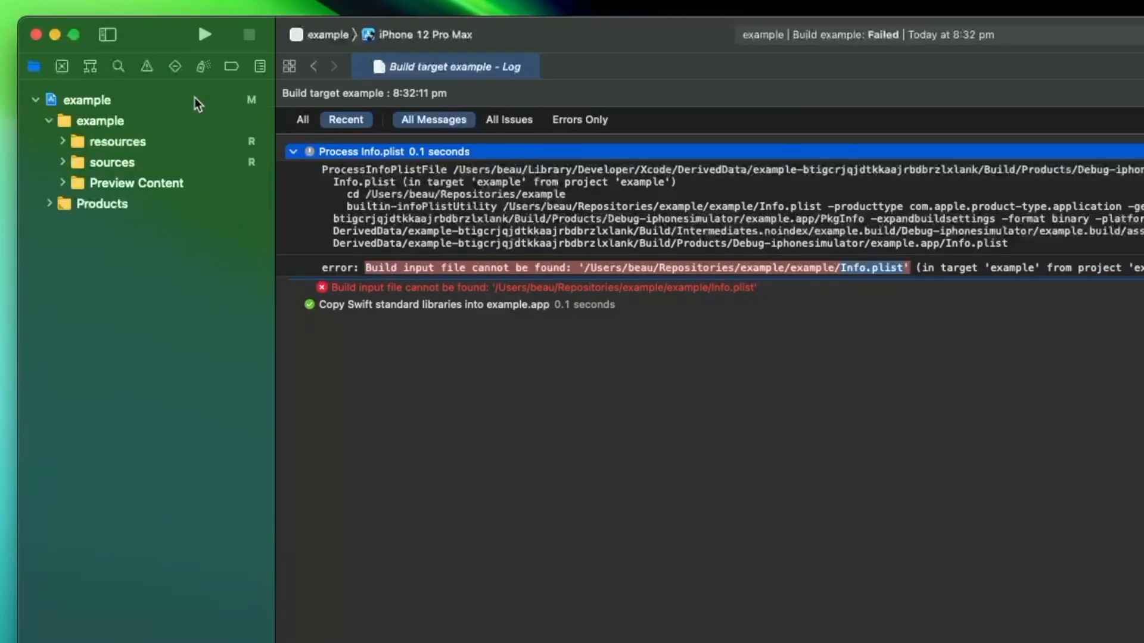
# Step: Show the target's Build Settings filtered by 'plist'
pyautogui.click(87, 100)
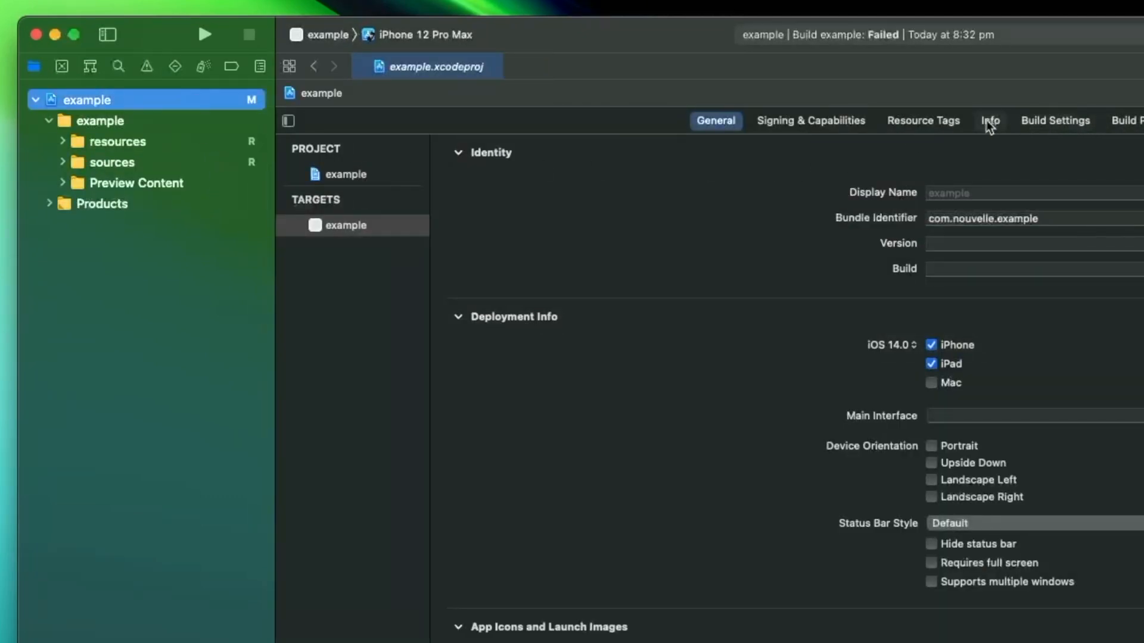
pyautogui.click(1053, 120)
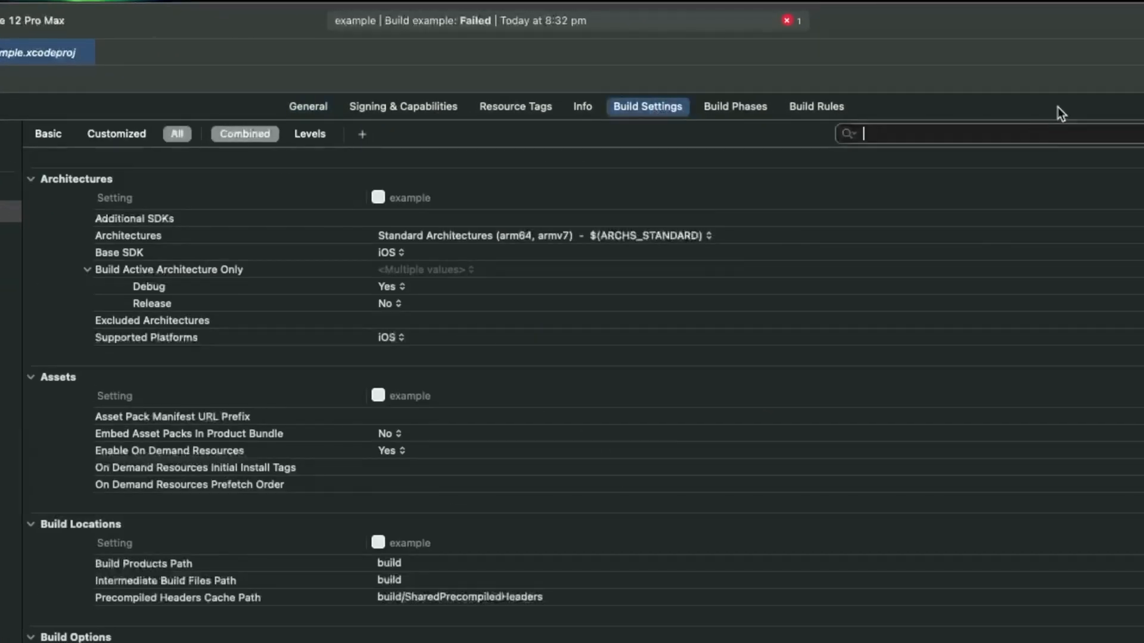
pyautogui.write('plist')
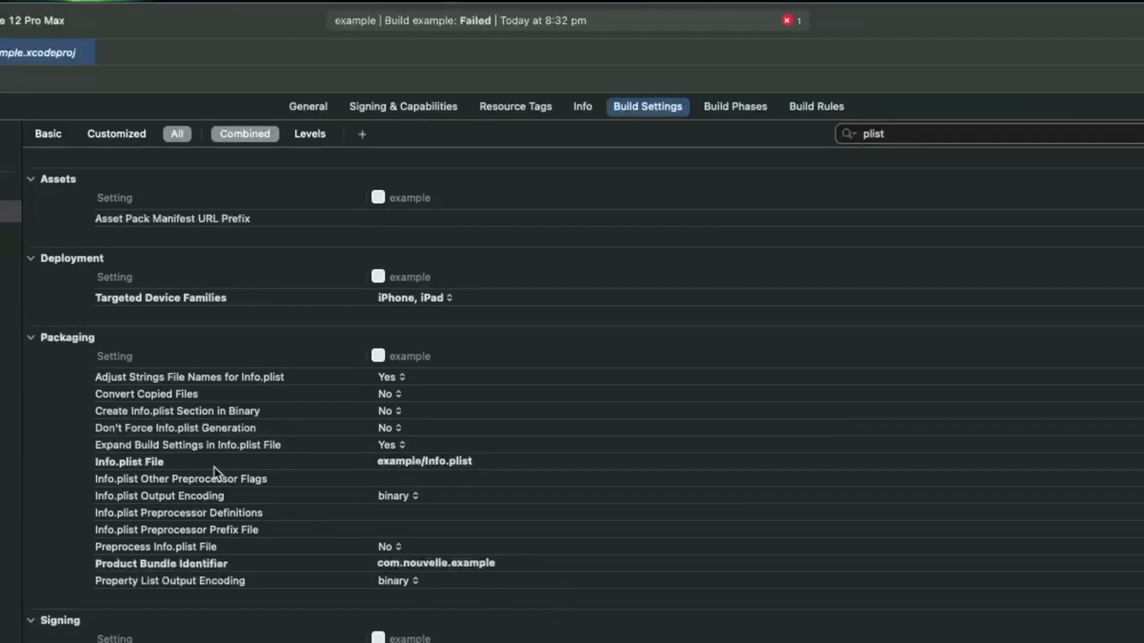
# Step: Change the Info.plist File setting to example/resources/Info.plist
pyautogui.click(129, 462)
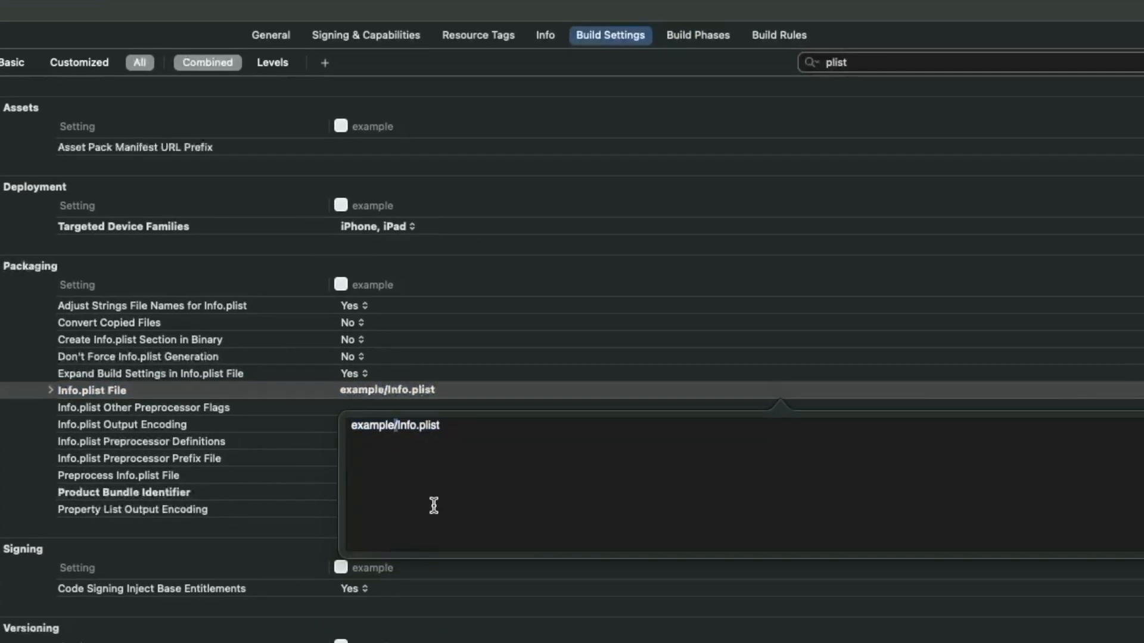
pyautogui.write('res')
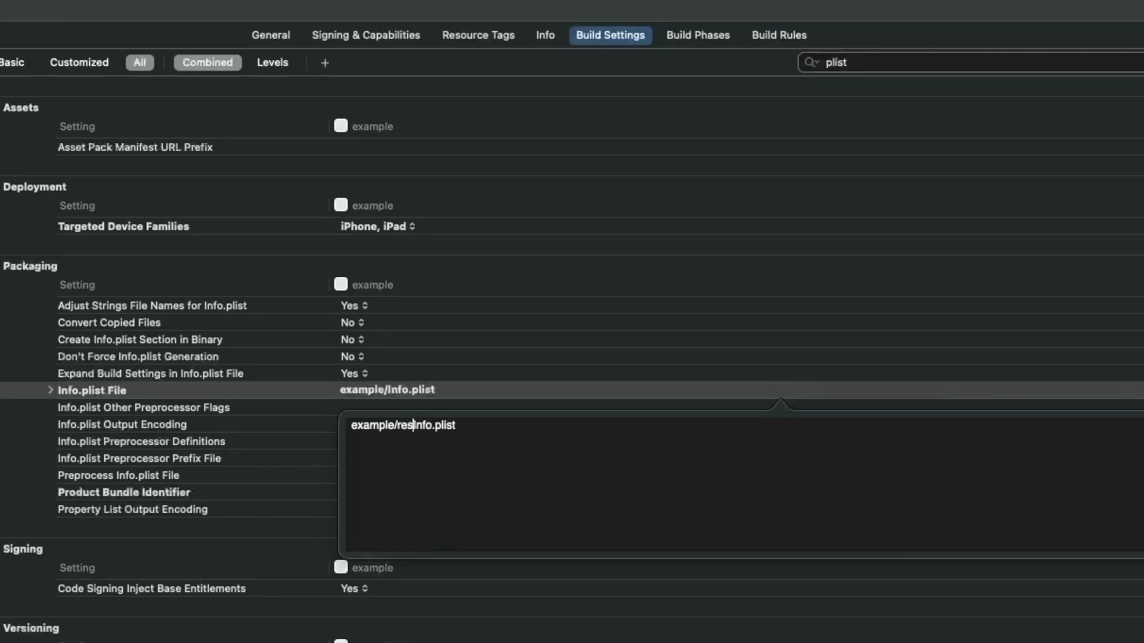
pyautogui.write('ources')
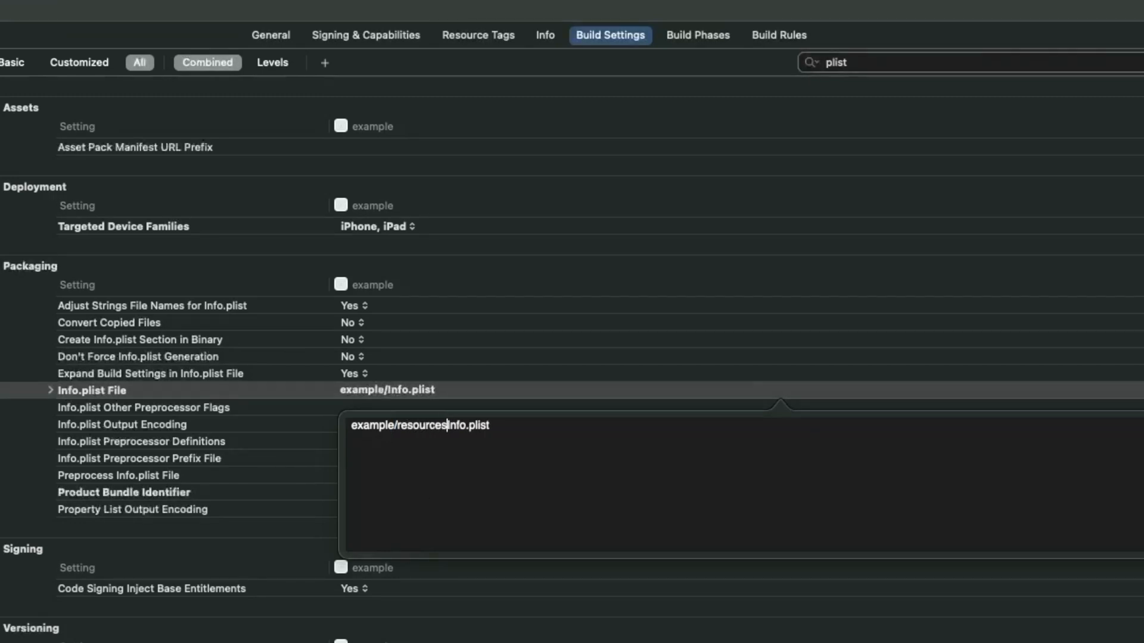
pyautogui.press('Return')
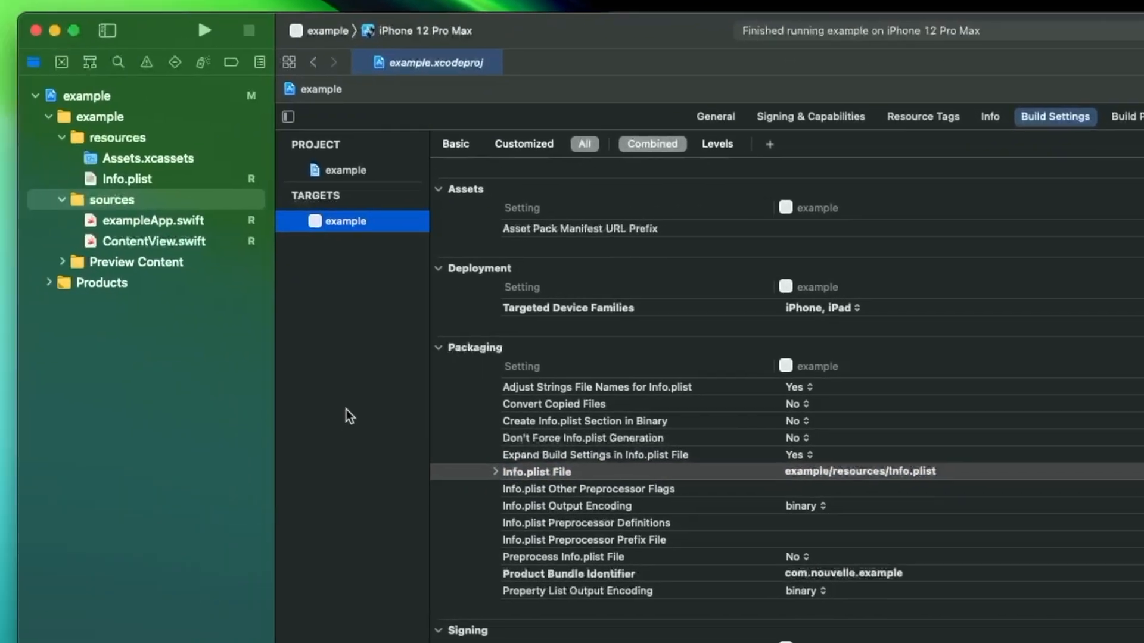
# Step: Add a views group inside sources and move ContentView.swift into it
pyautogui.rightClick(112, 199)
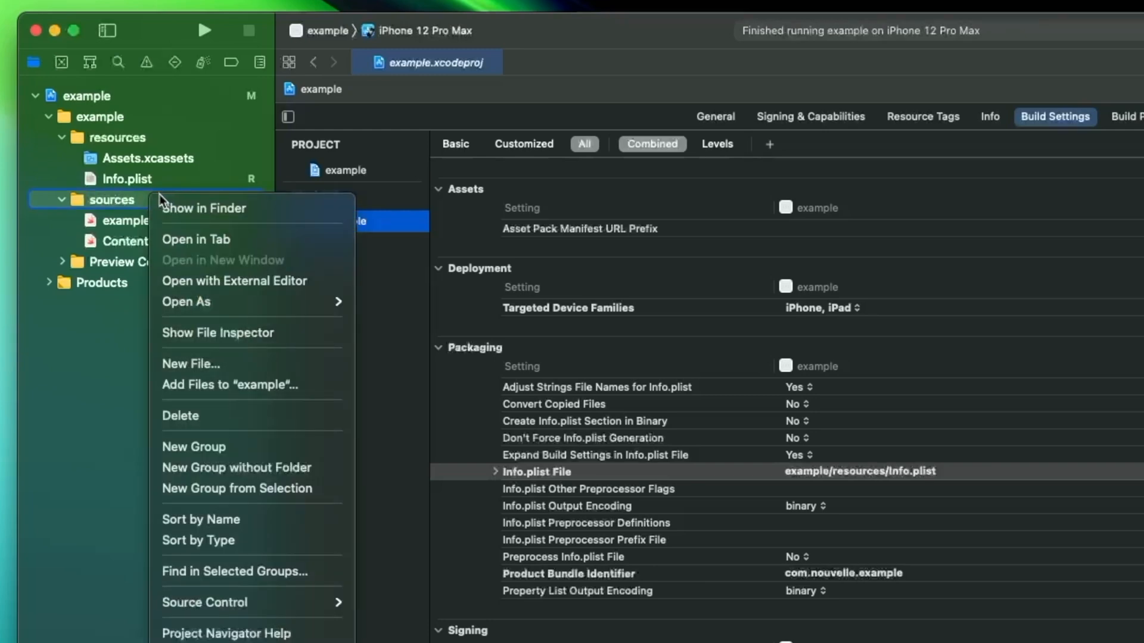
pyautogui.click(193, 447)
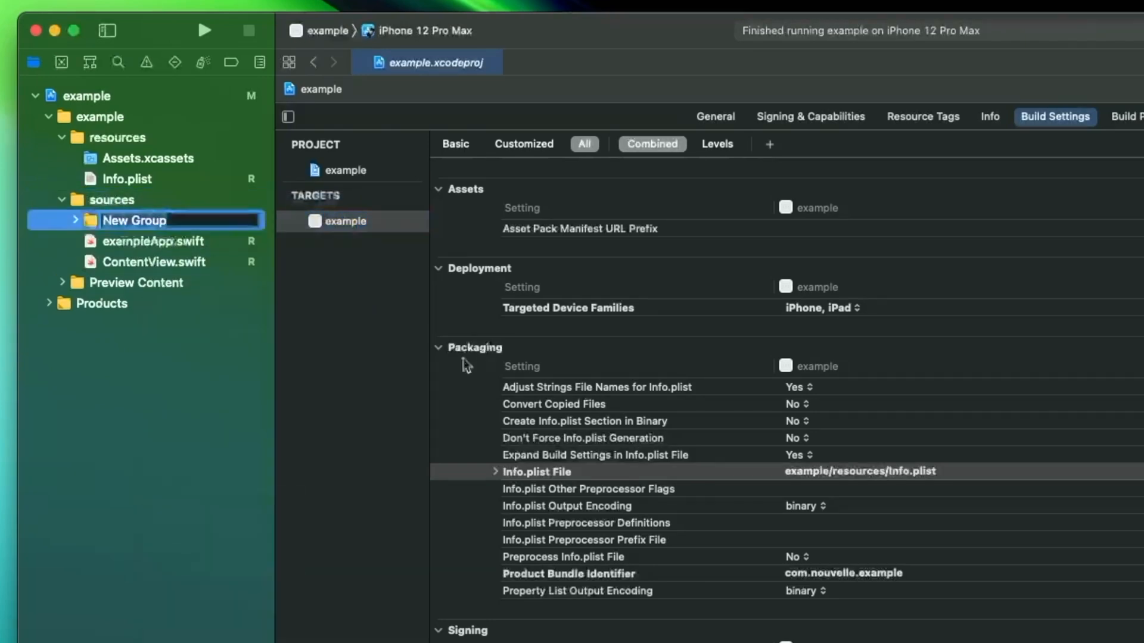
pyautogui.write('views')
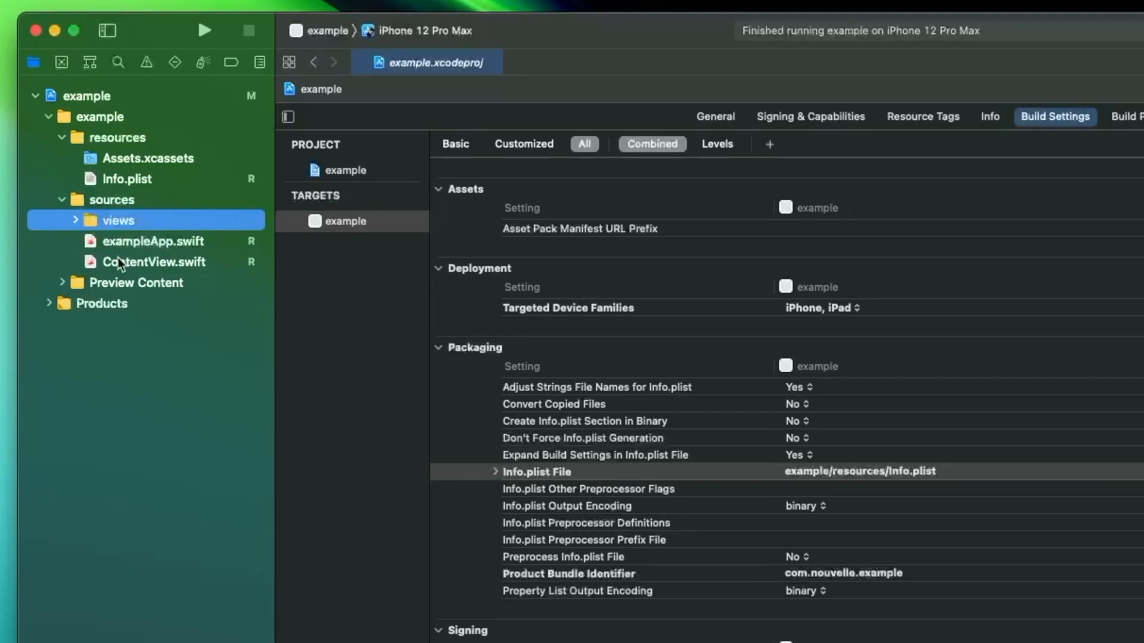
pyautogui.click(75, 220)
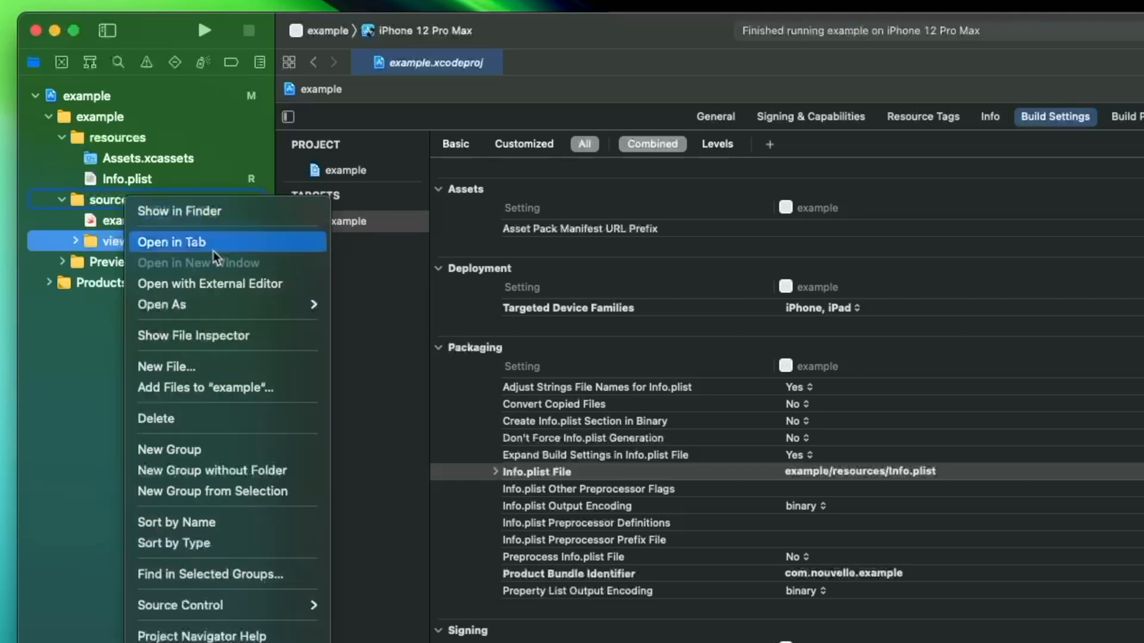
# Step: Add an empty model group inside sources
pyautogui.click(170, 449)
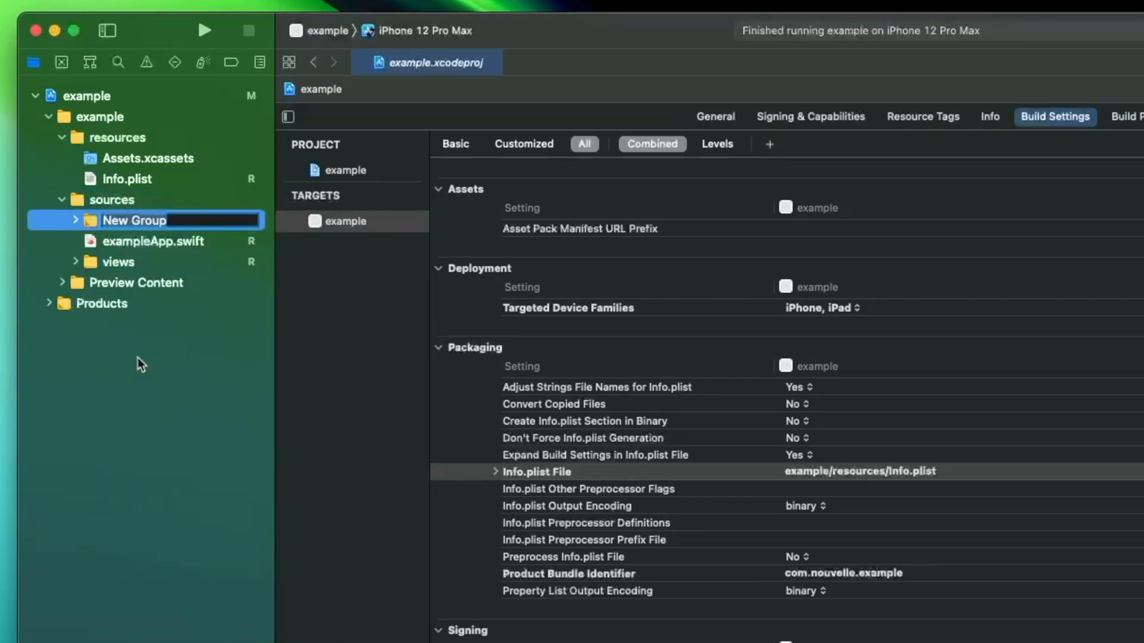
pyautogui.write('model')
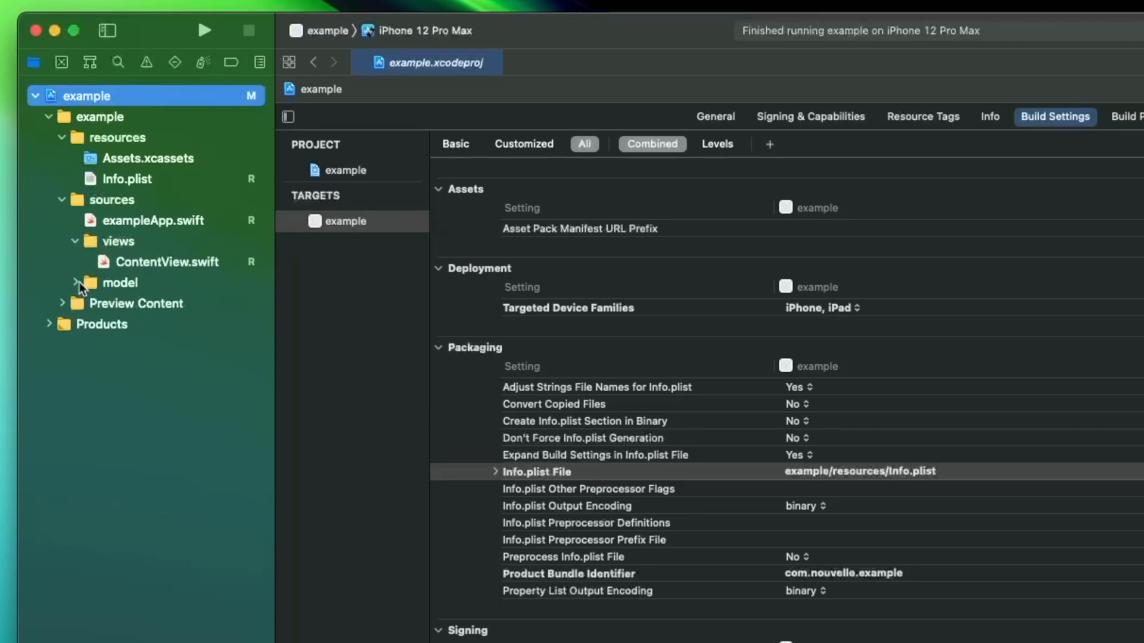
# Step: Start a Refactor > Rename of ContentView to OnboardingView from ContentView.swift
pyautogui.click(166, 261)
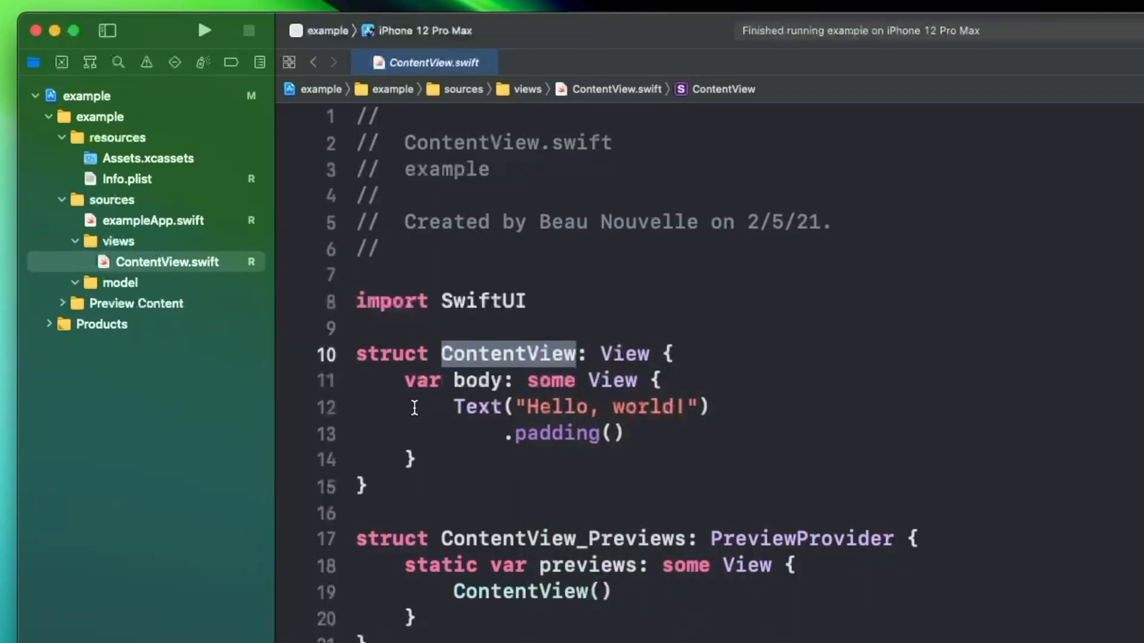
pyautogui.rightClick(539, 343)
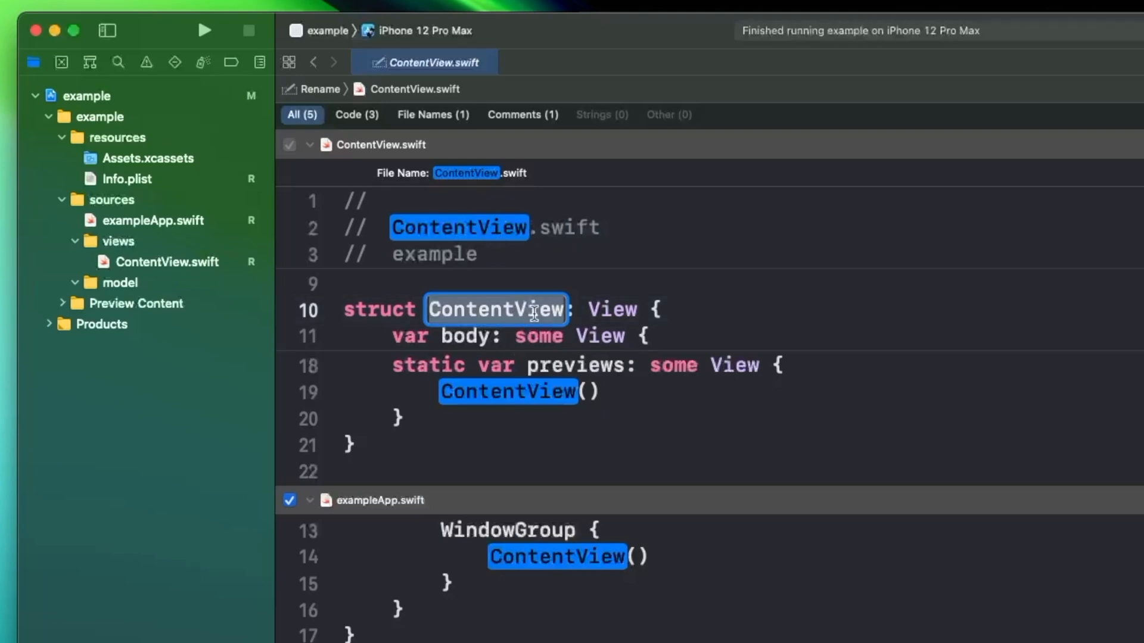
pyautogui.write('Onboard')
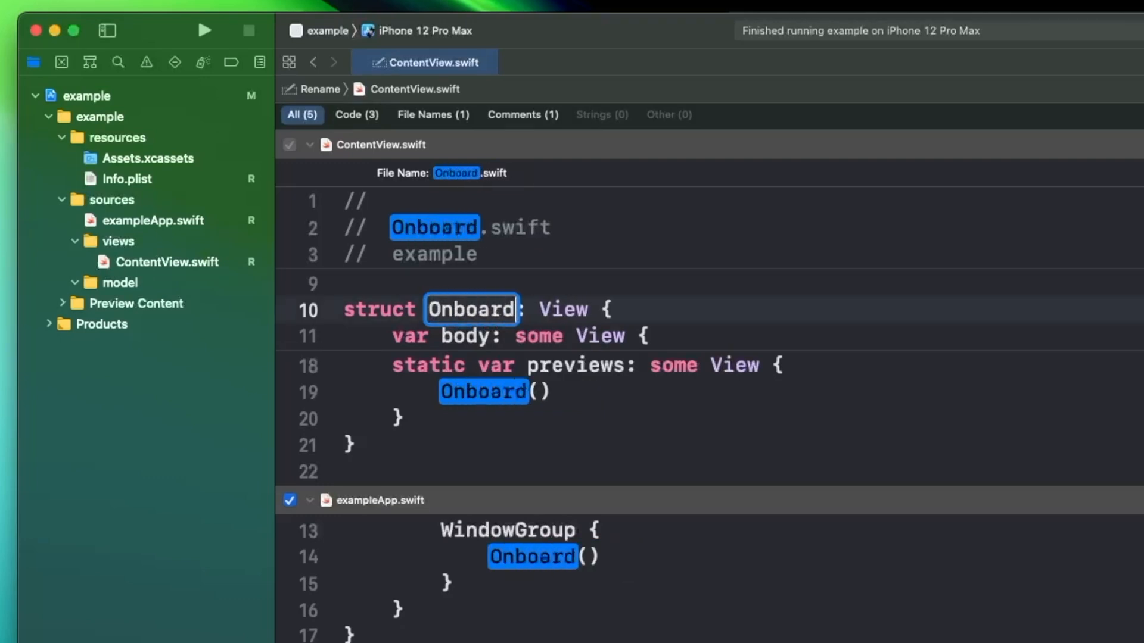
pyautogui.write('ingView')
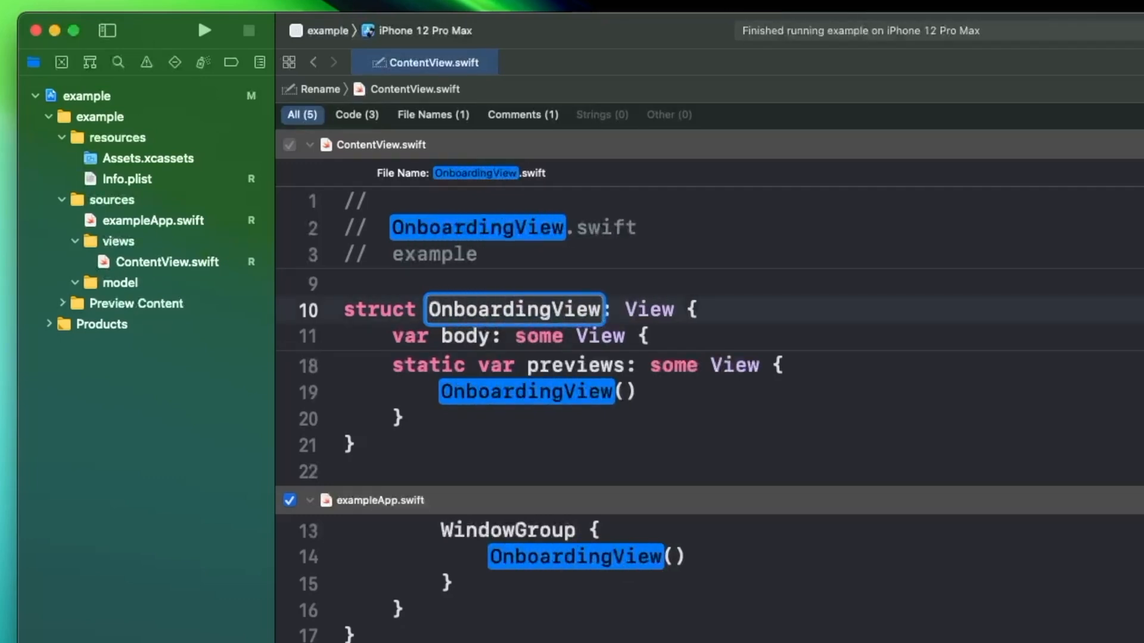